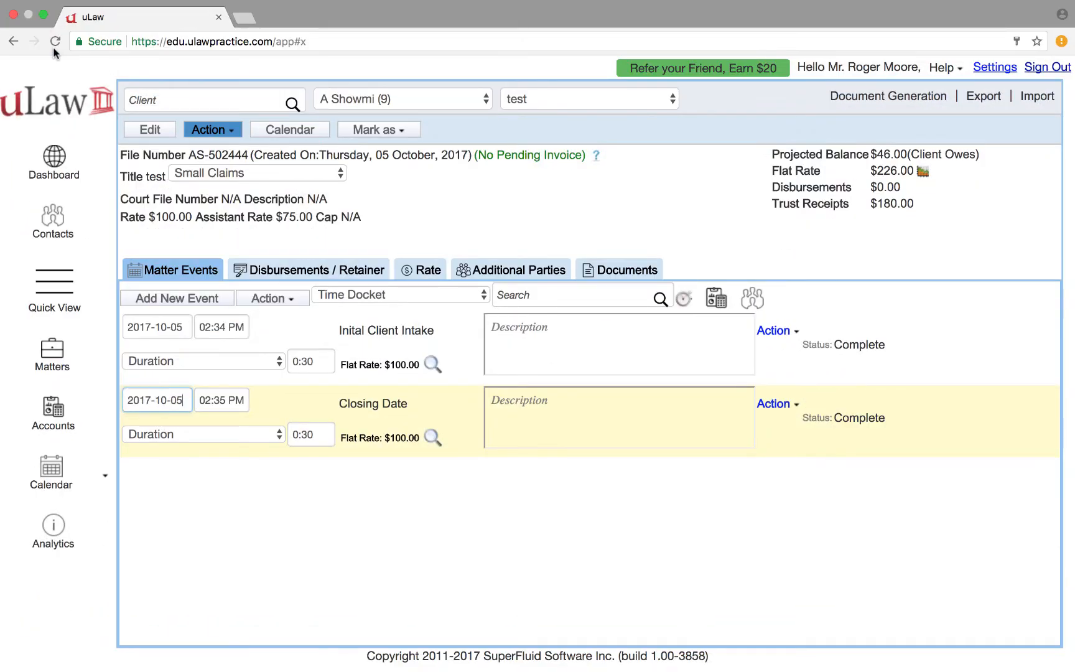
# - Create and save a new contact named Fred Gingerstone from the Contacts list
pyautogui.click(52, 221)
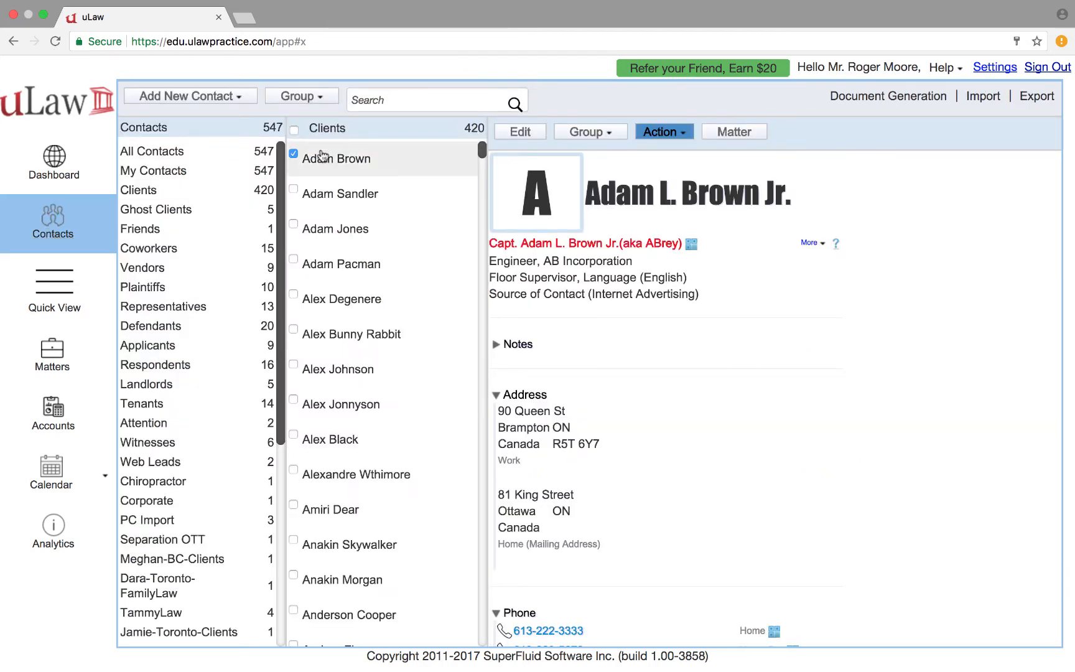
pyautogui.click(189, 95)
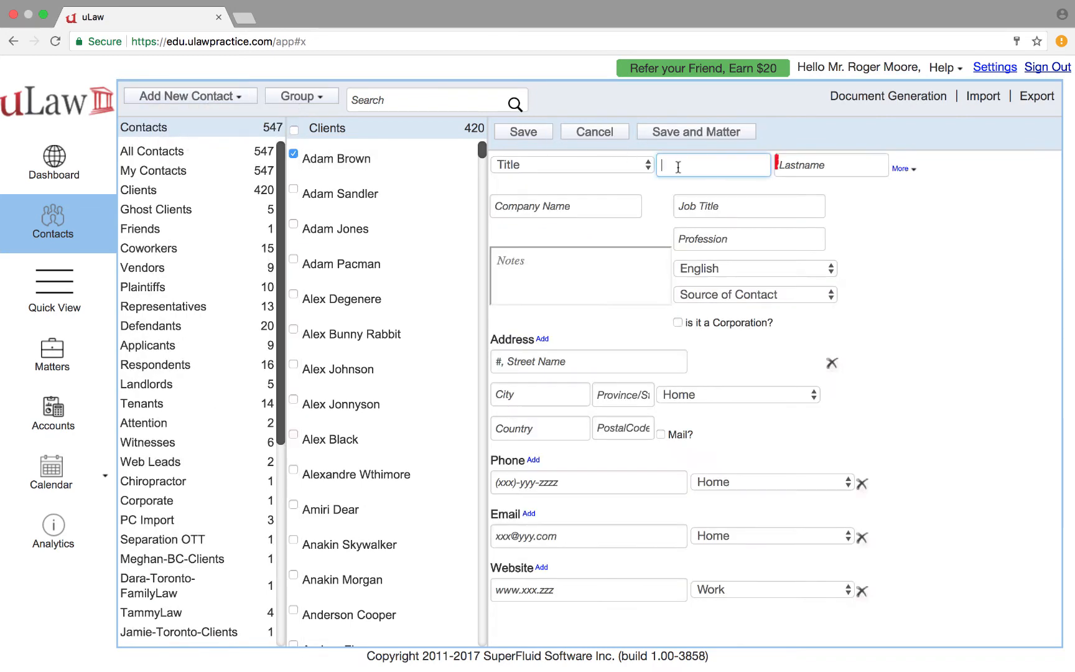
pyautogui.write('Gingerstone')
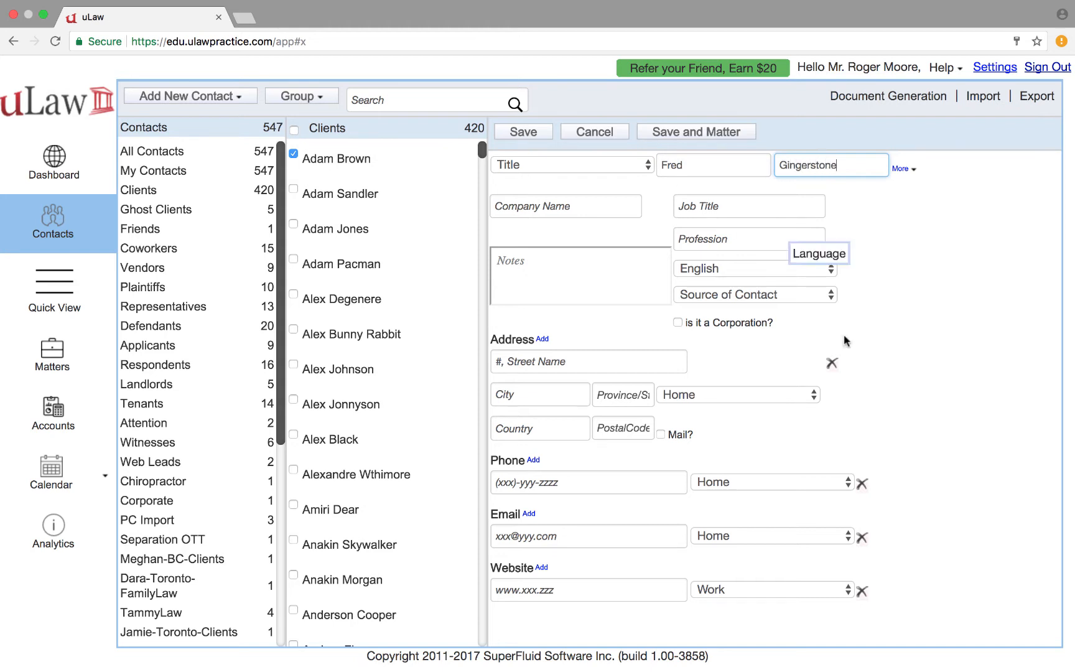
pyautogui.click(523, 130)
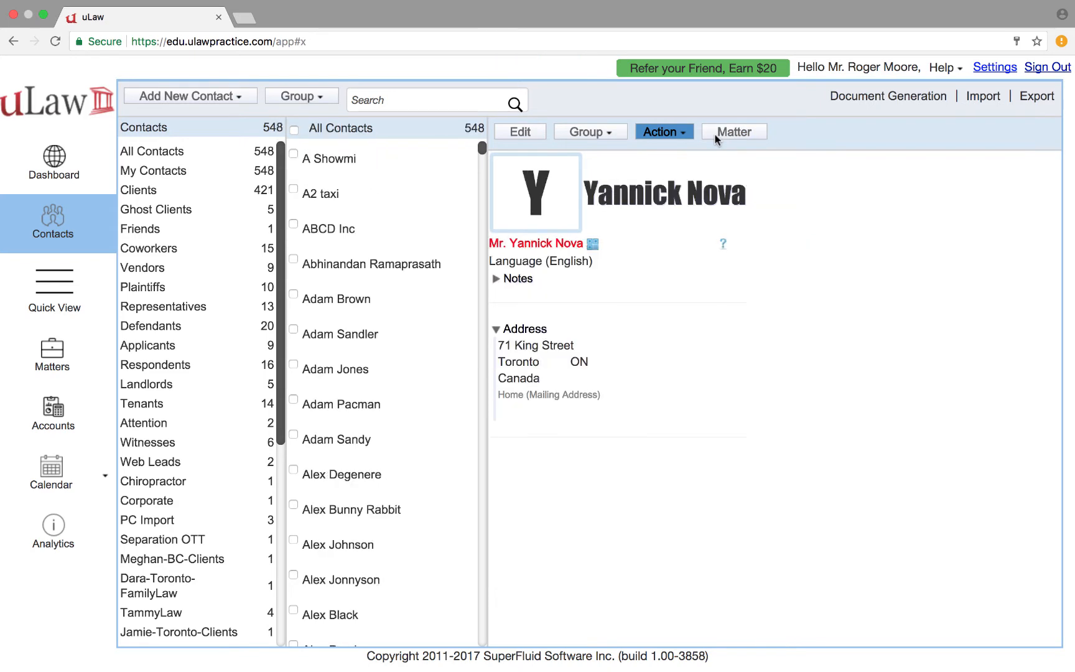
pyautogui.click(733, 132)
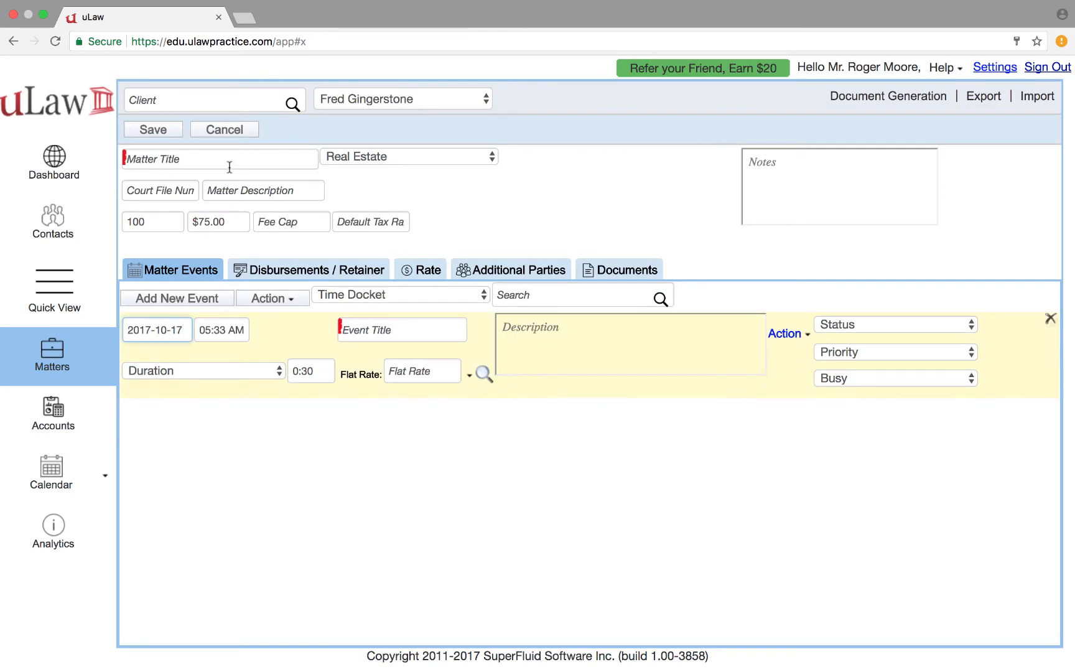
pyautogui.click(220, 158)
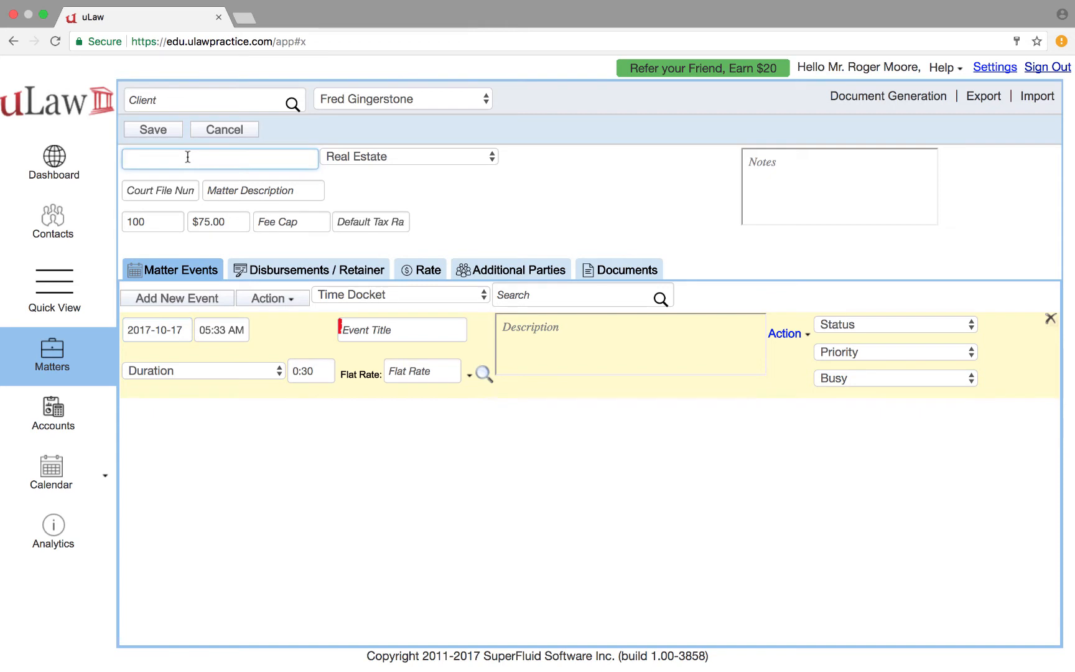
pyautogui.write('Fred v/s Dena')
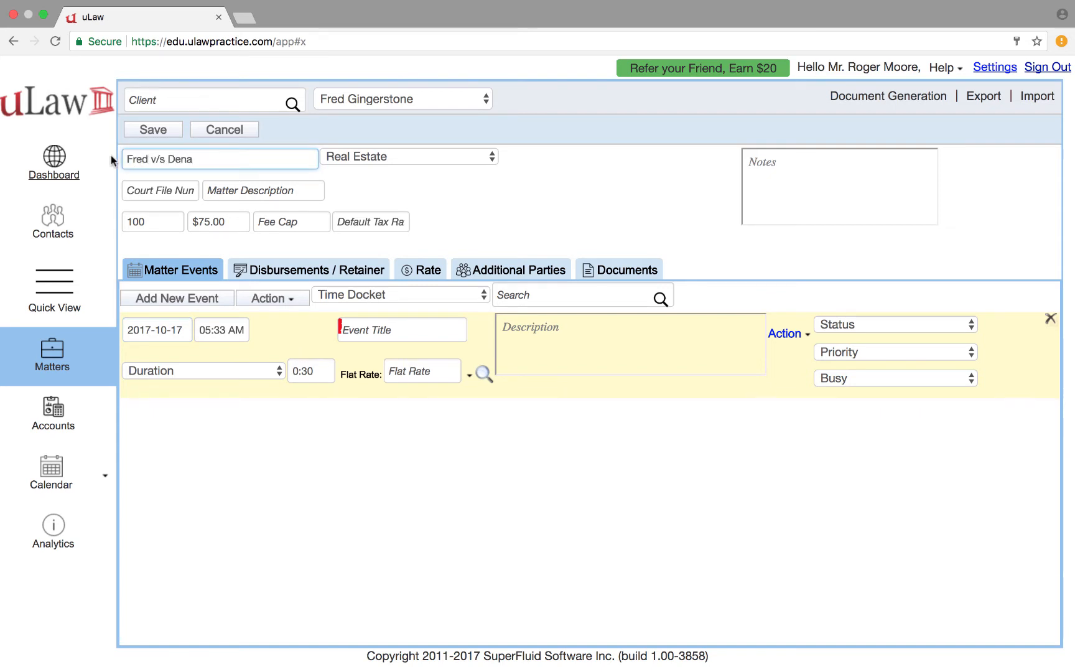
# - Add the Inital Client Meeting event to the matter and save it
pyautogui.click(401, 329)
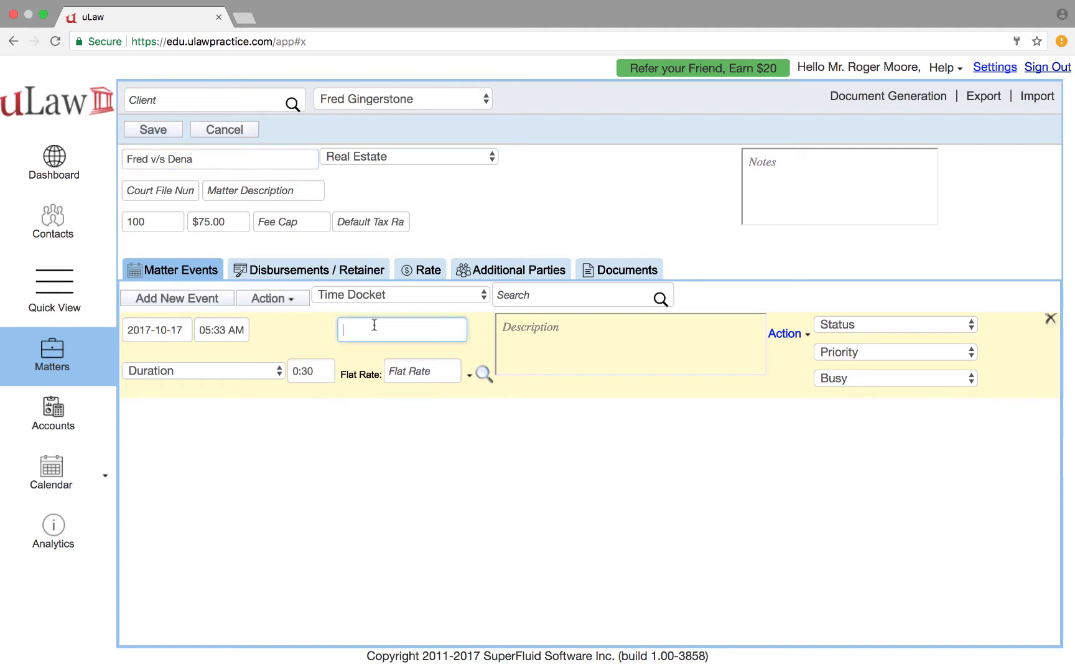
pyautogui.write('in')
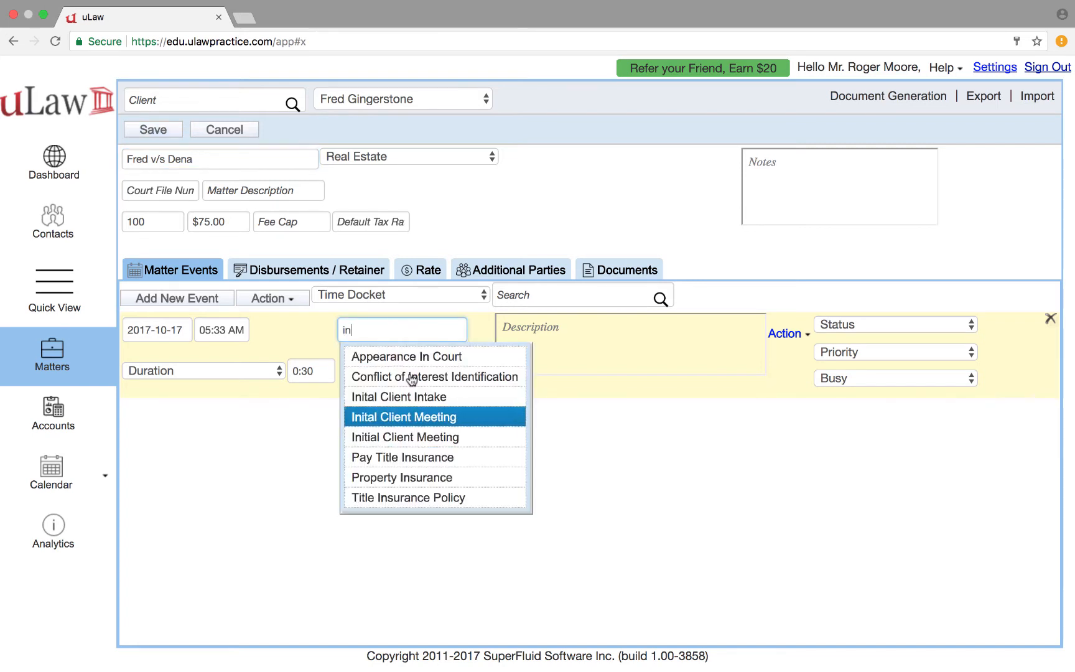
pyautogui.click(404, 417)
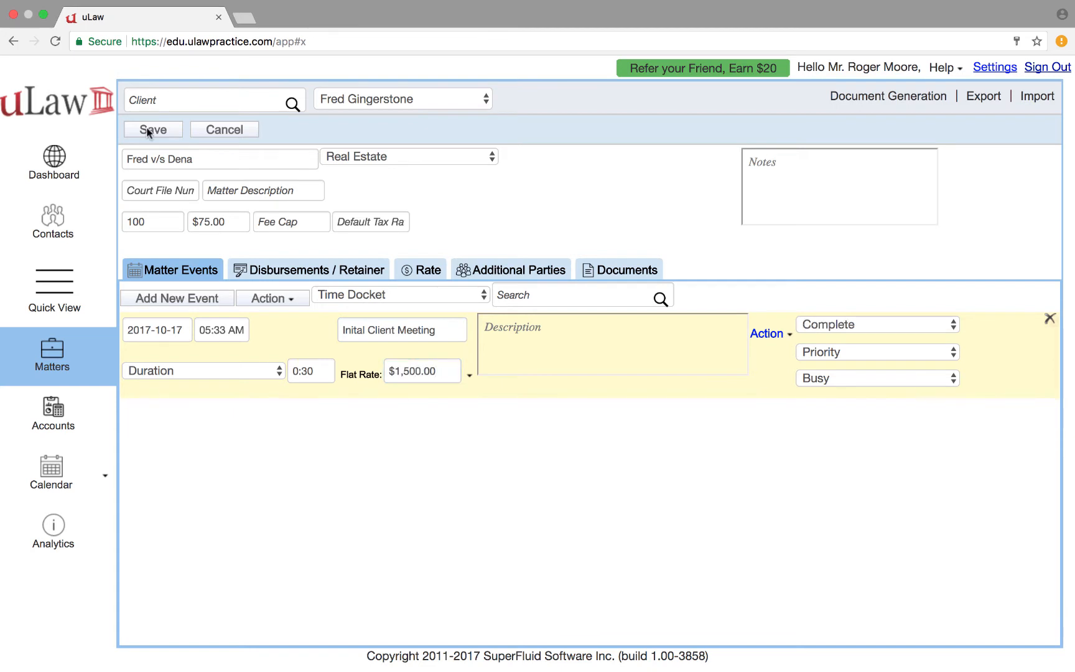
pyautogui.click(152, 129)
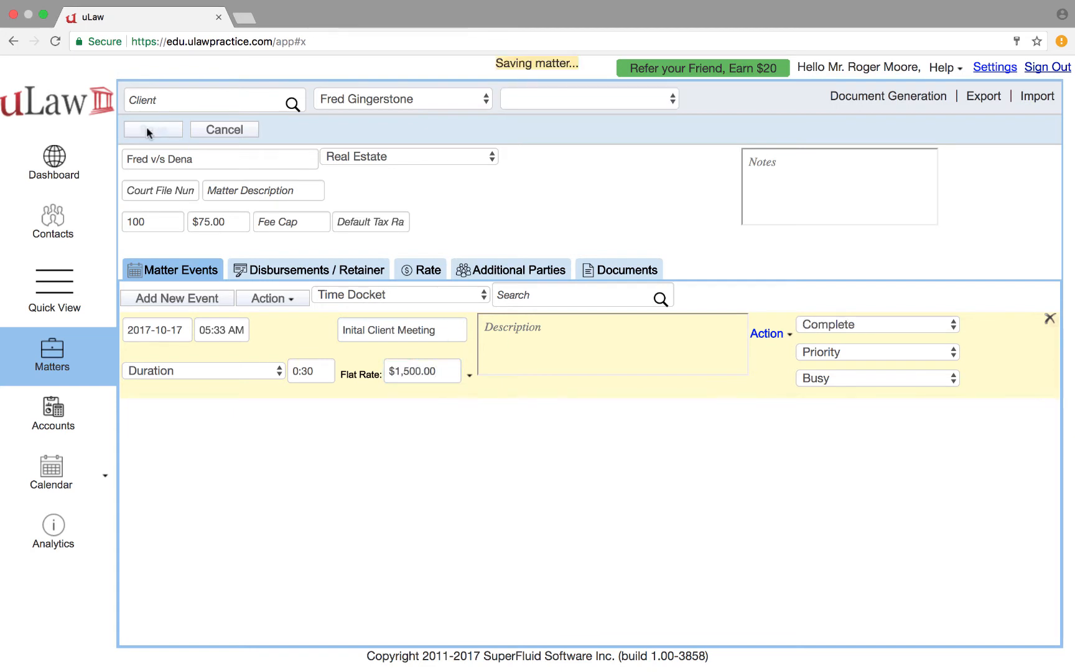
pyautogui.click(152, 129)
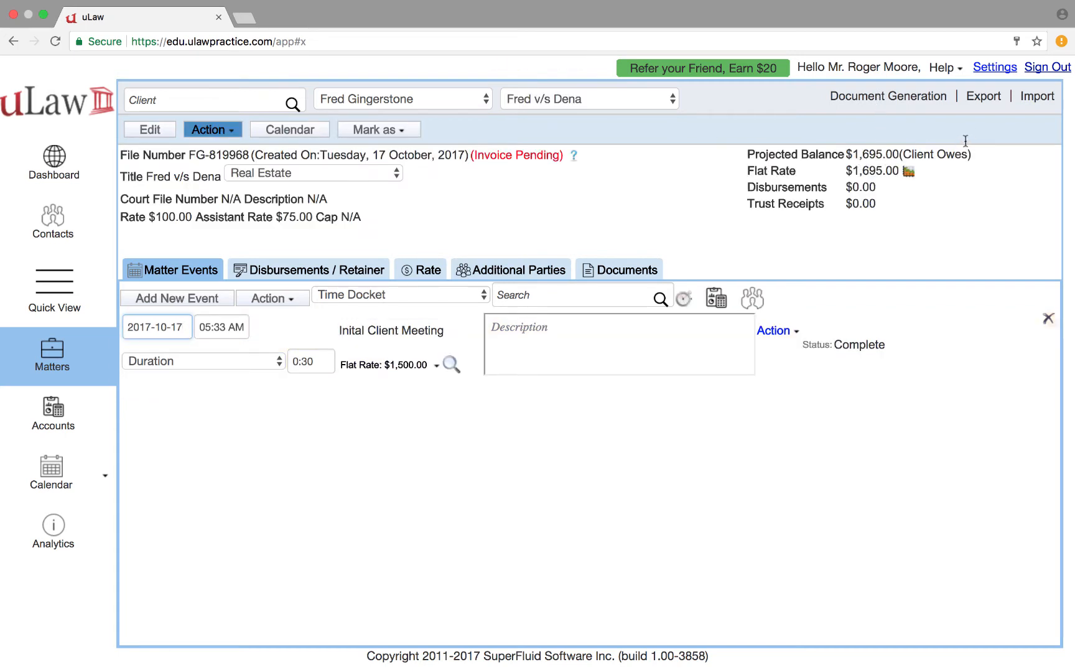
# - Generate the Pre Bill invoice preview PDF and review the $1,695.00 amount due
pyautogui.click(888, 96)
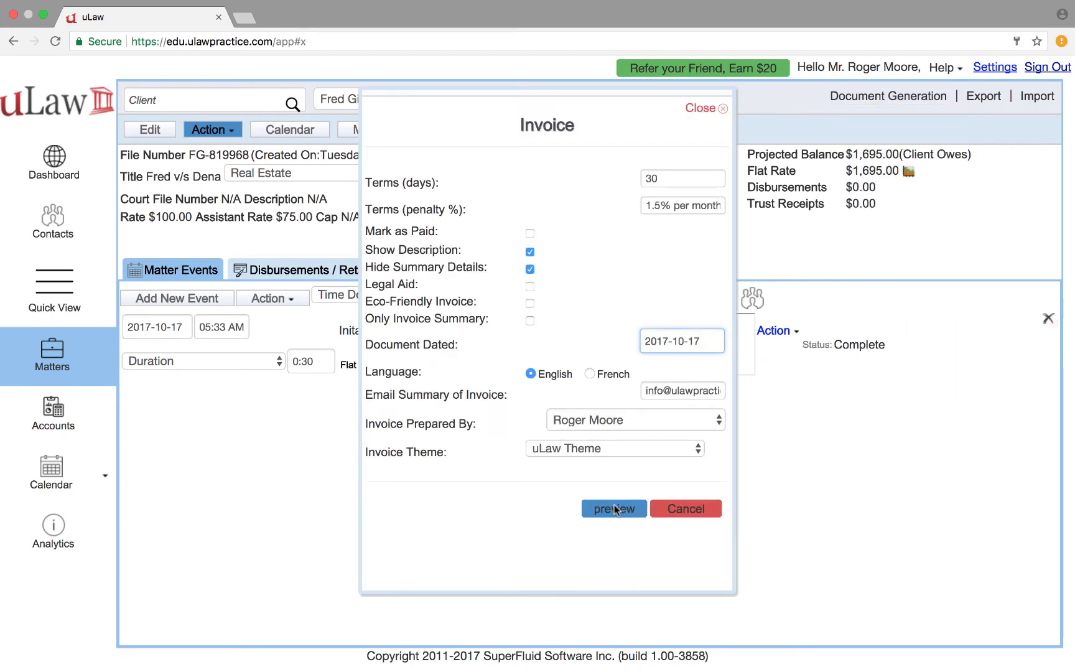
pyautogui.click(613, 509)
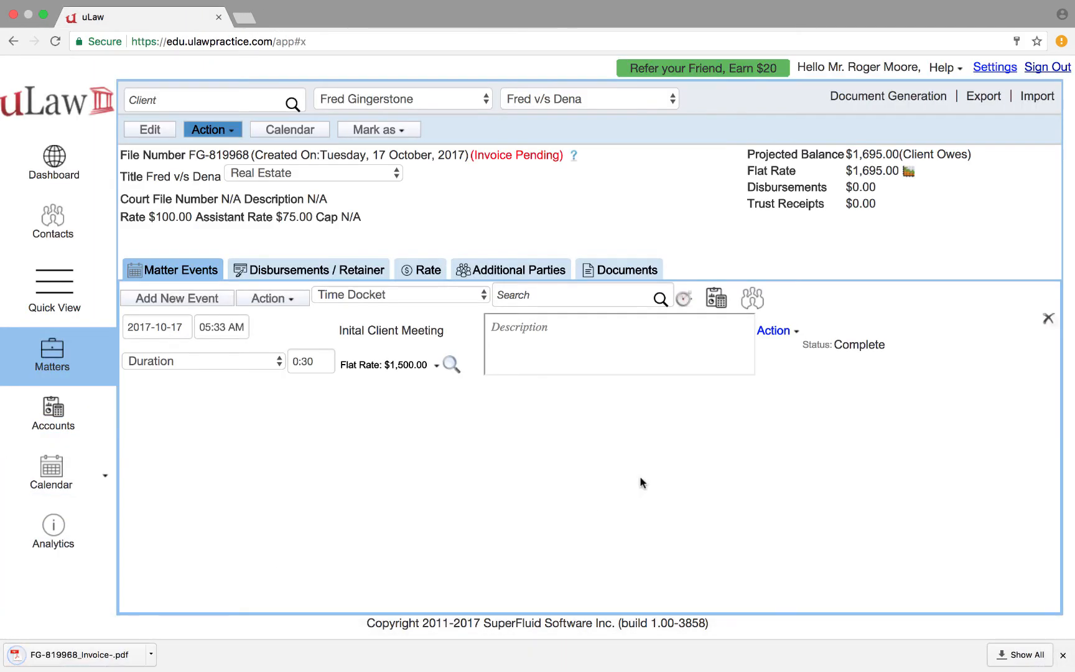
pyautogui.click(78, 654)
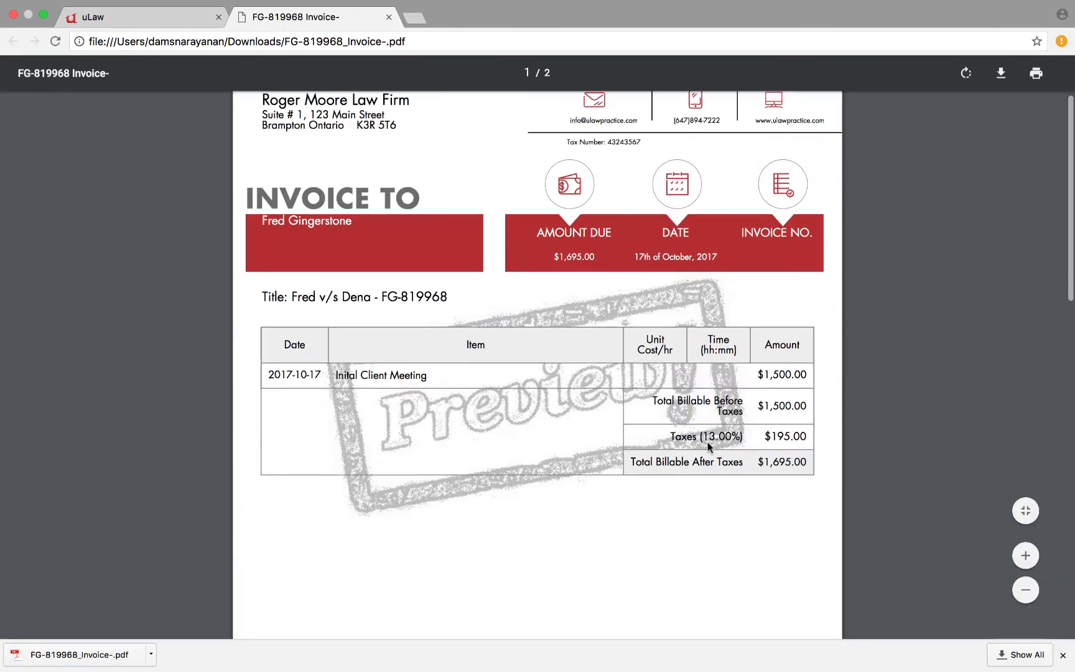
pyautogui.scroll(-3)
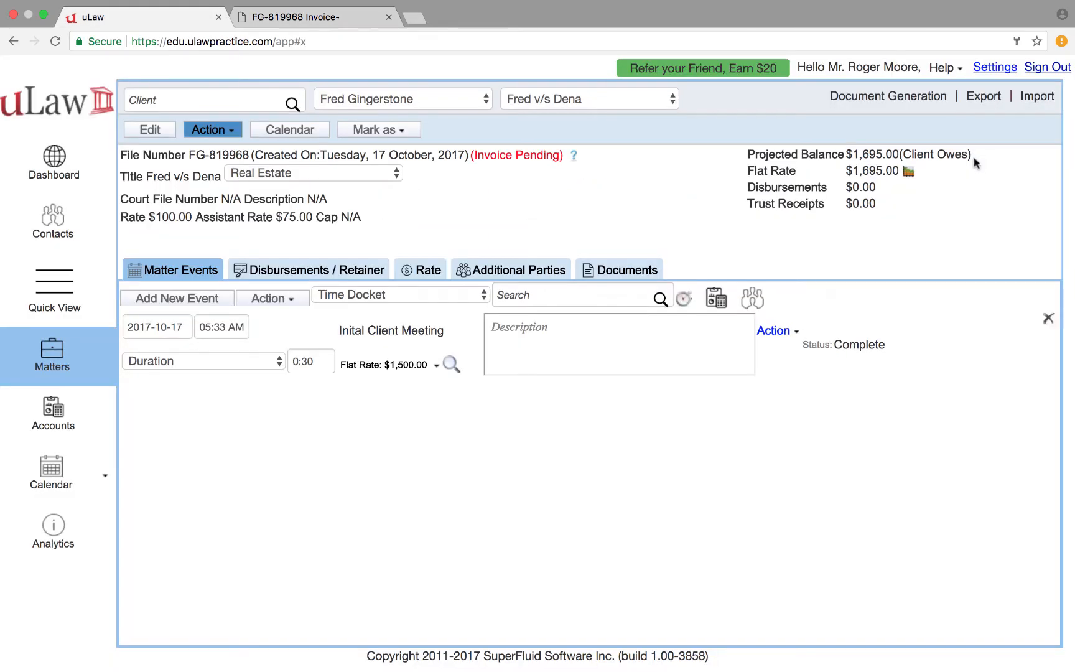
# - Issue complete invoice 0002717 for $1,695.00, then download and review its PDF
pyautogui.click(888, 95)
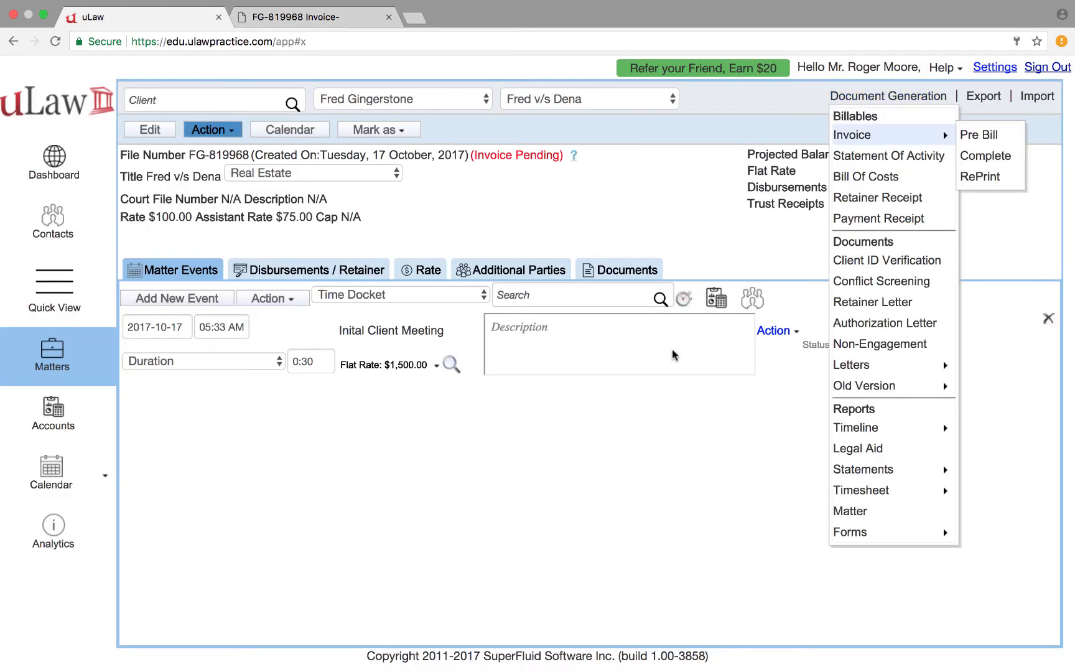
pyautogui.click(986, 155)
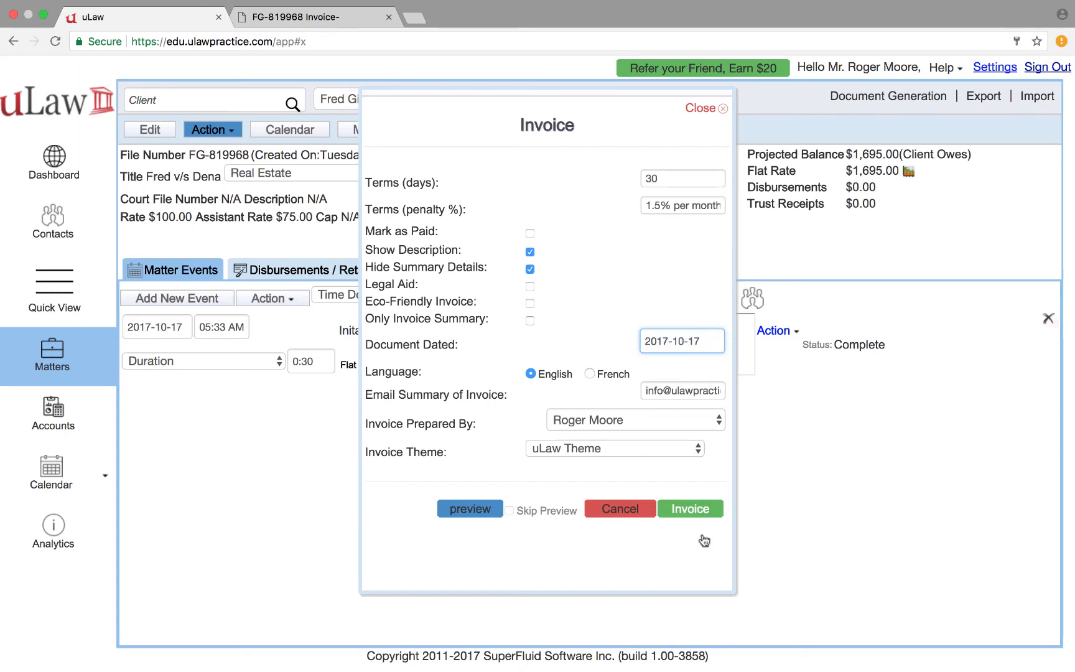
pyautogui.click(690, 508)
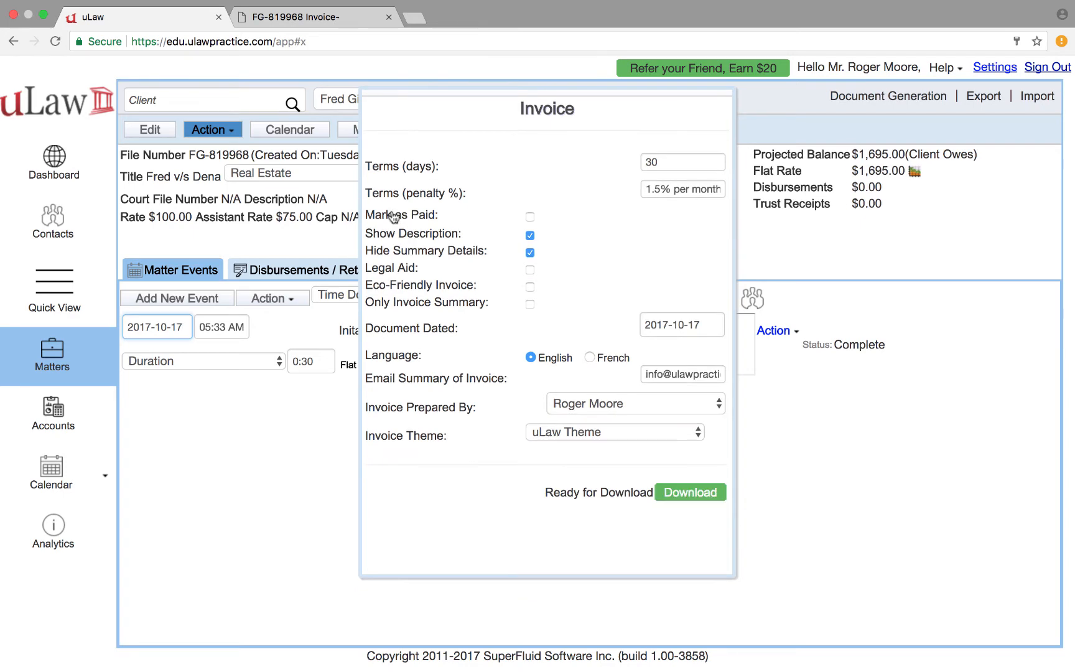
pyautogui.click(690, 492)
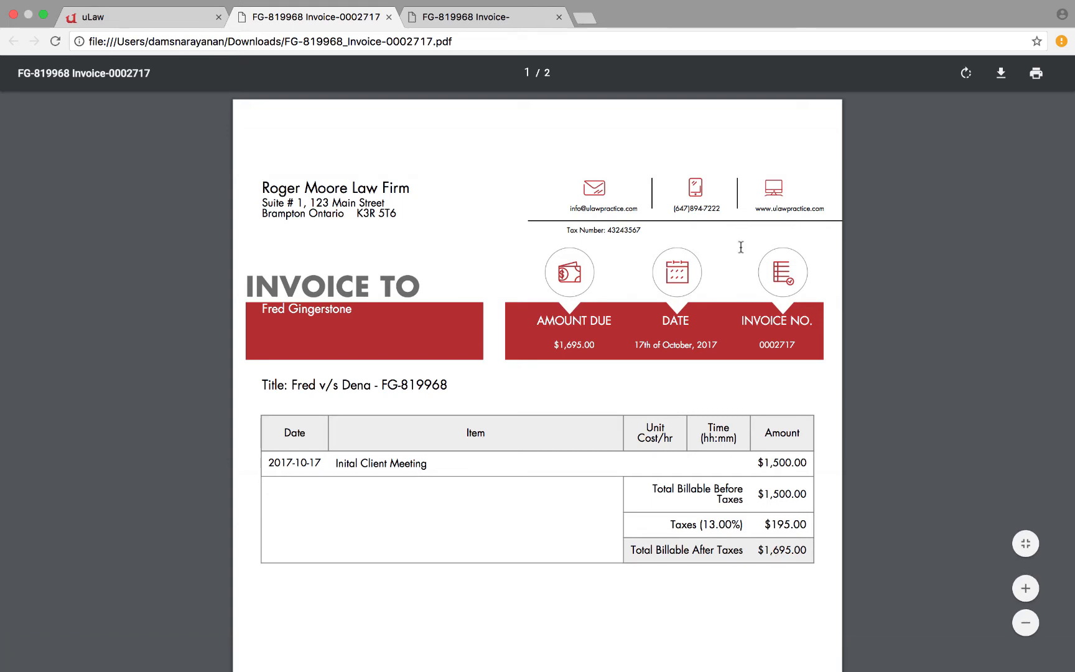
pyautogui.scroll(-3)
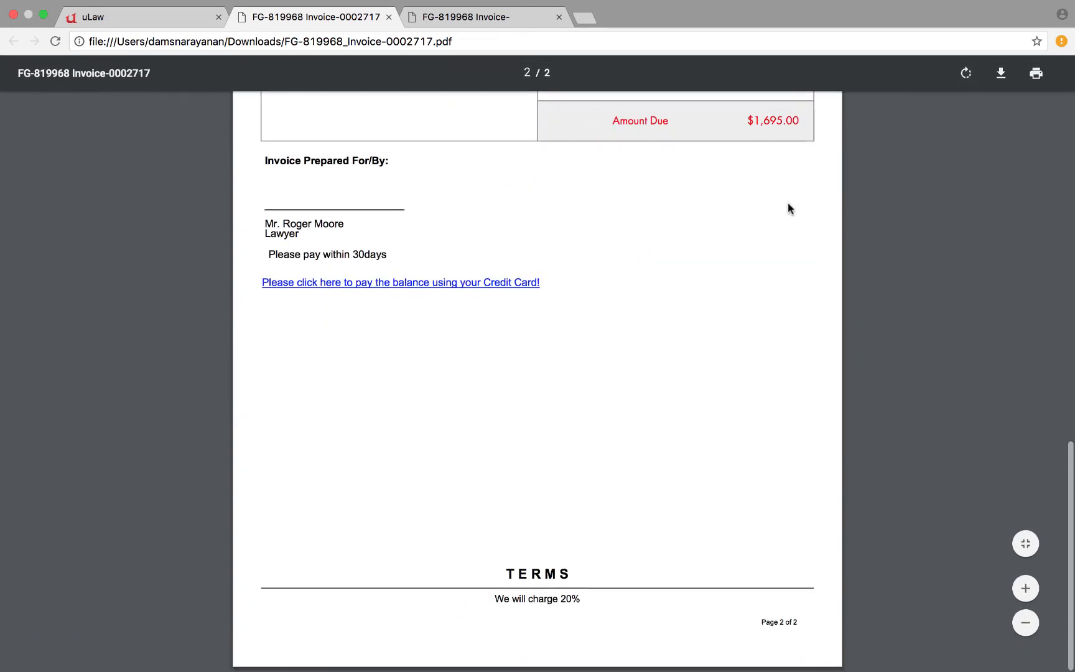
pyautogui.scroll(3)
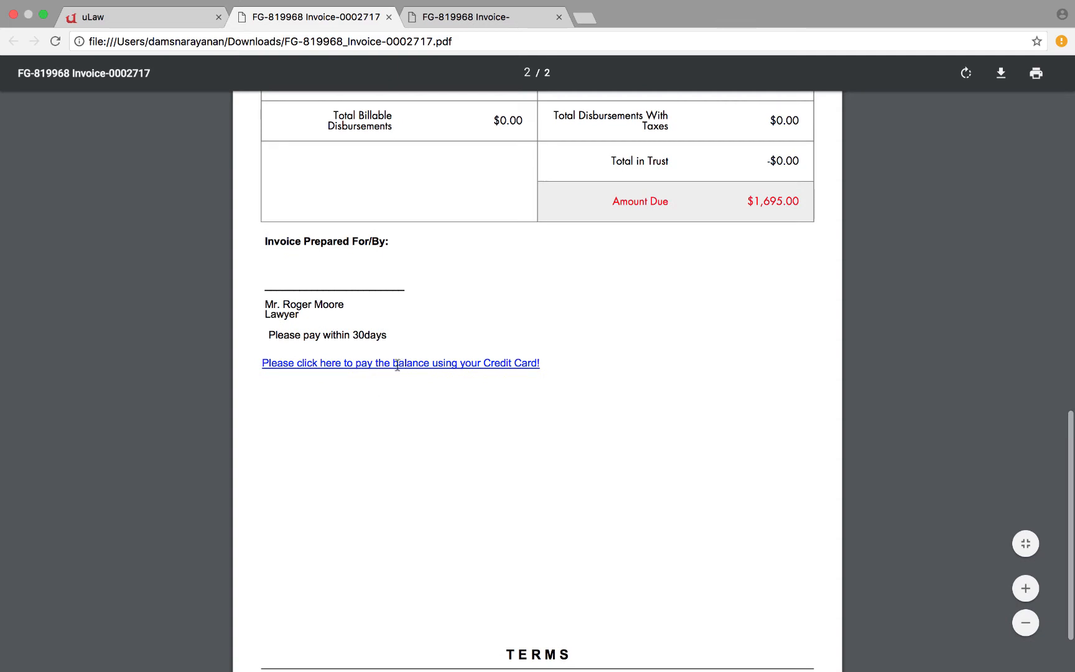
pyautogui.moveTo(421, 361)
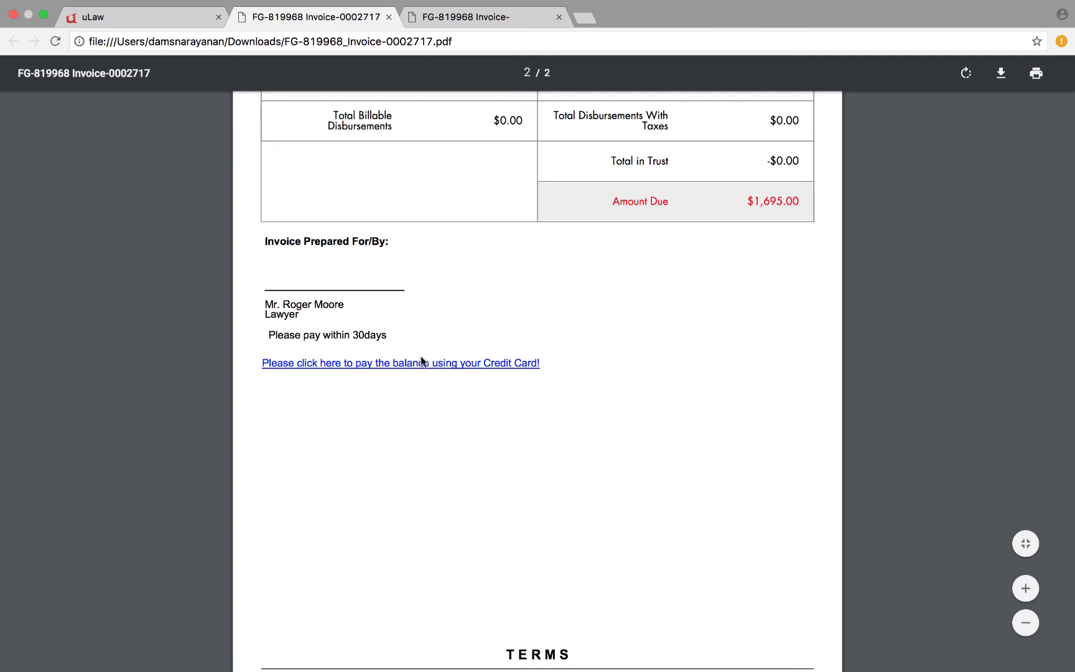
pyautogui.moveTo(421, 360)
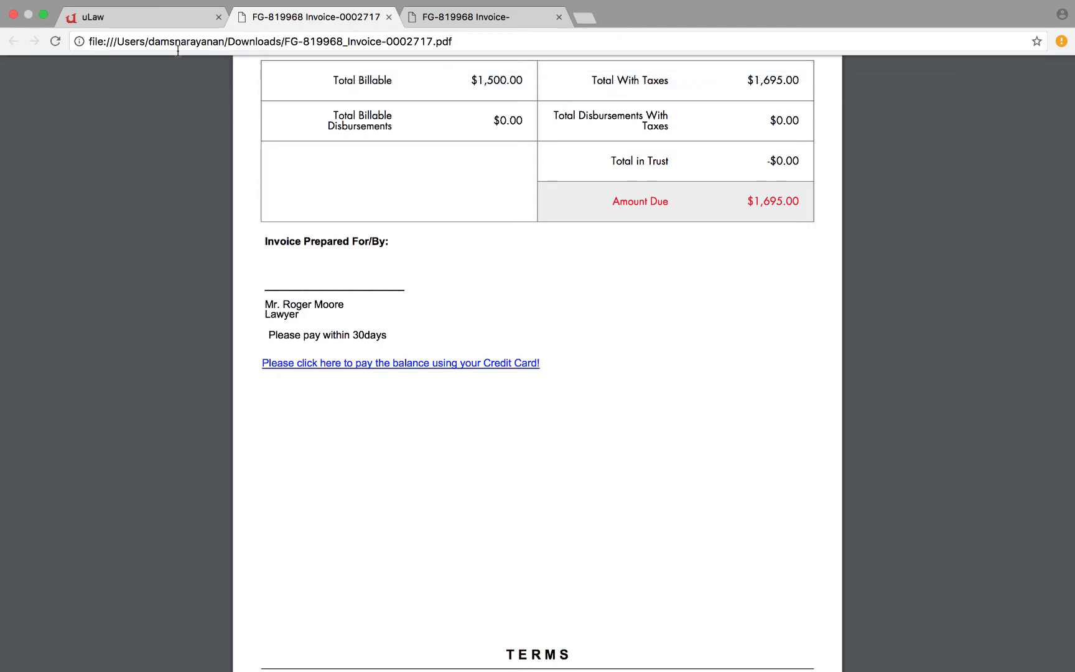
pyautogui.moveTo(397, 269)
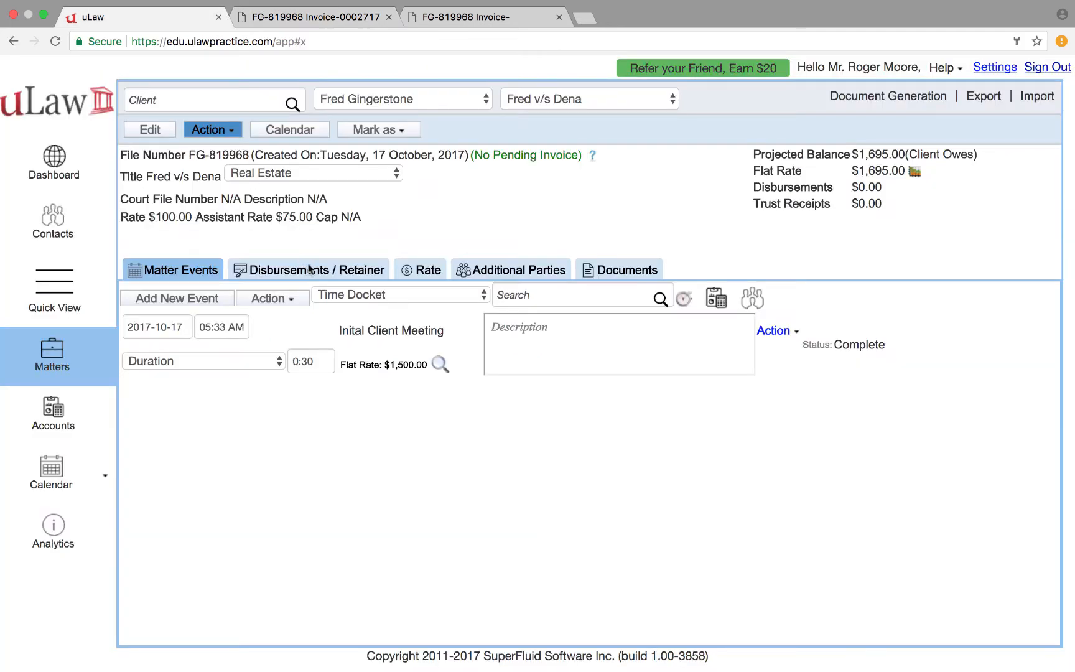
pyautogui.moveTo(596, 157)
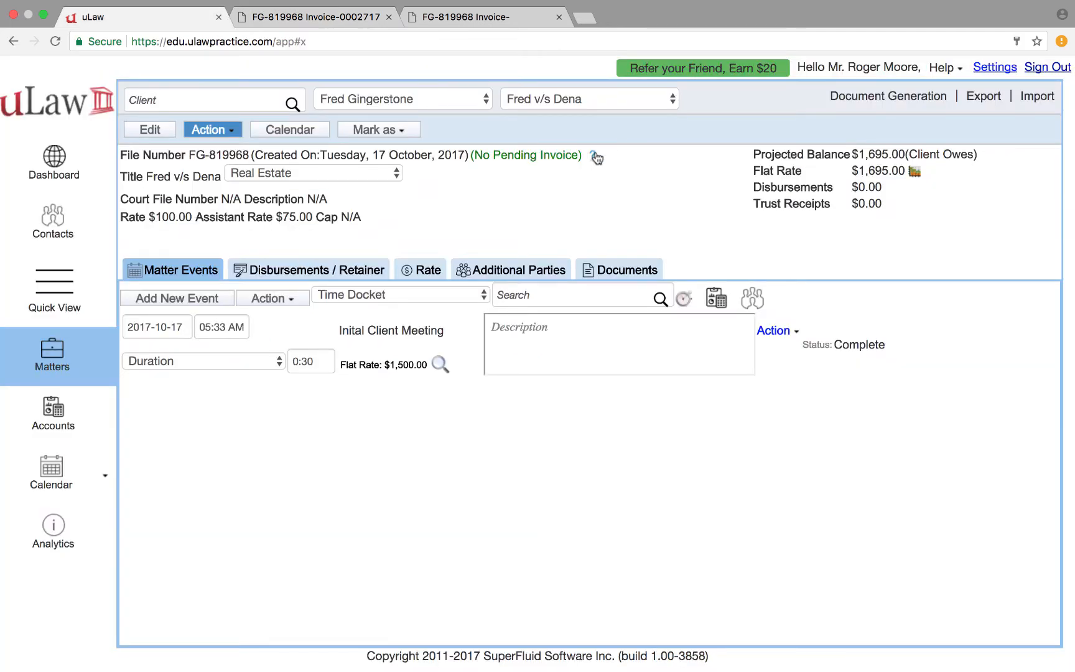
# - Record Fred's $1,000 cheque payment, ref 2343, leaving $695 owing, then view matter events
pyautogui.click(309, 268)
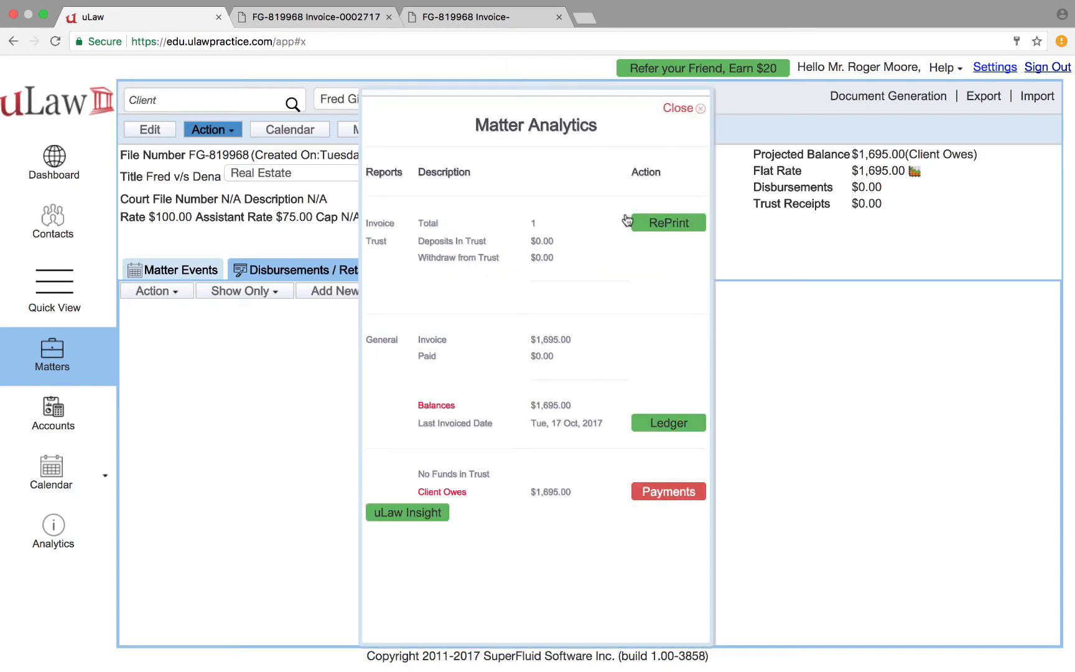
pyautogui.click(668, 492)
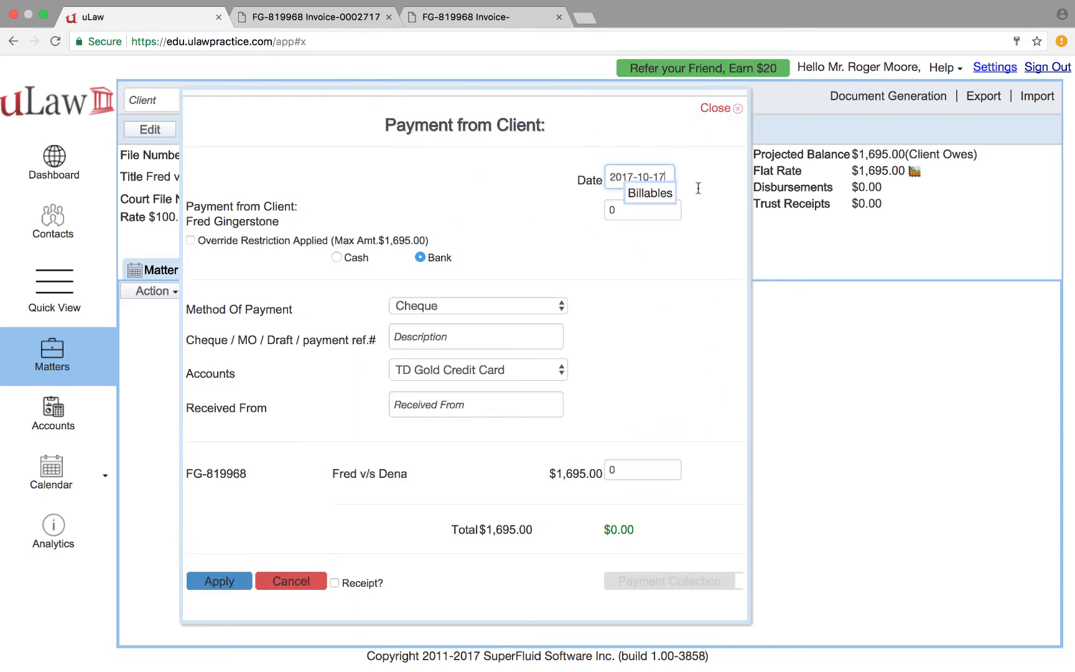
pyautogui.write('100')
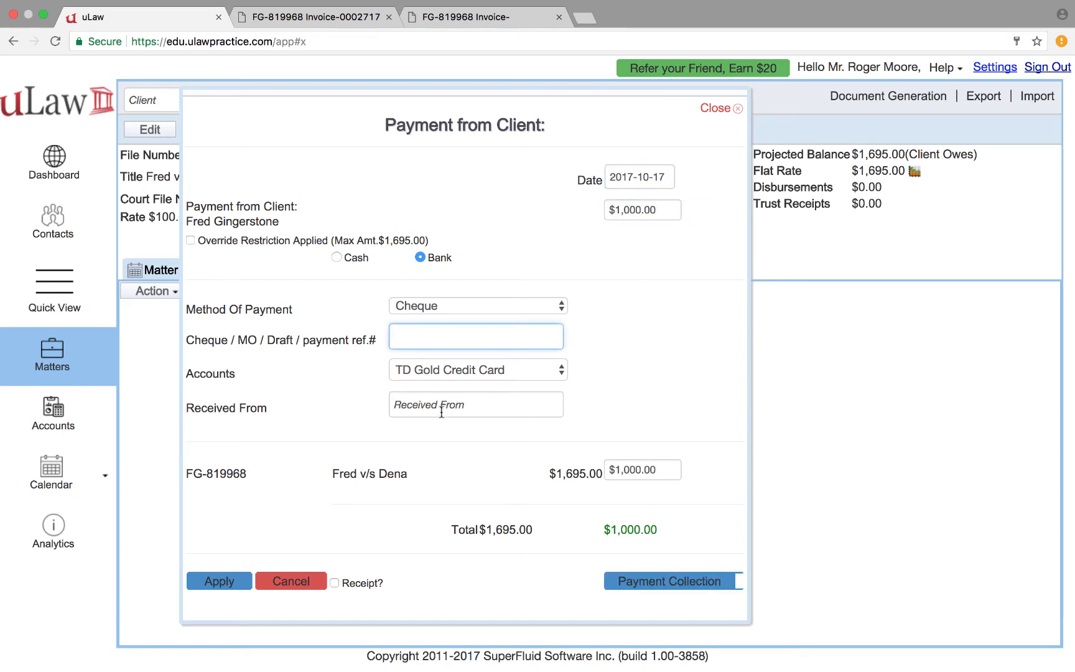
pyautogui.write('2343')
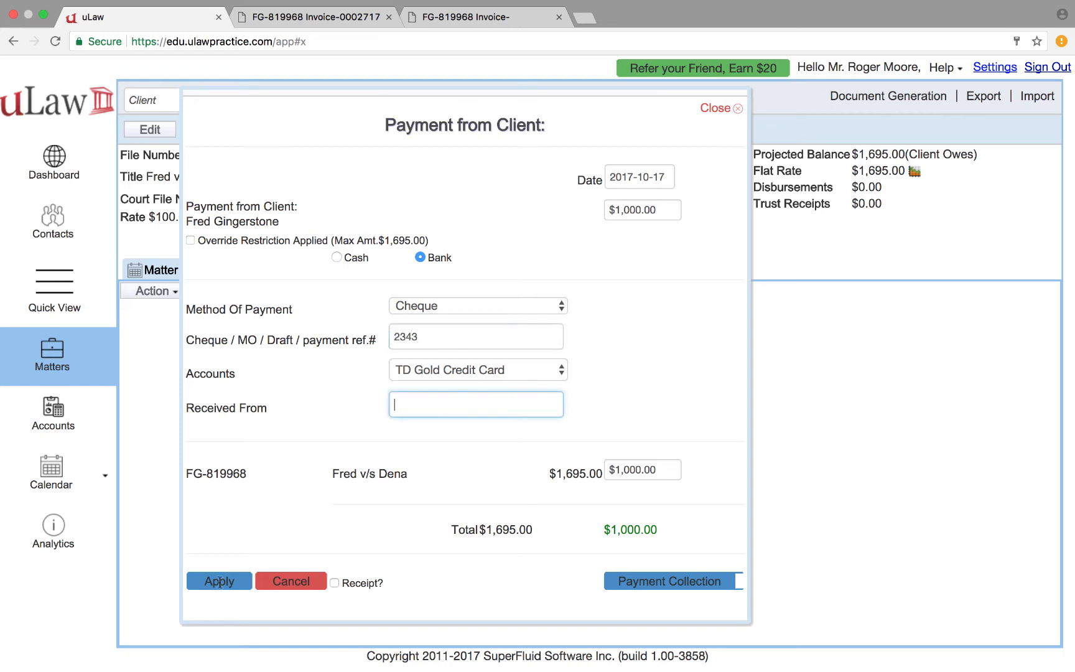
pyautogui.write('Fred')
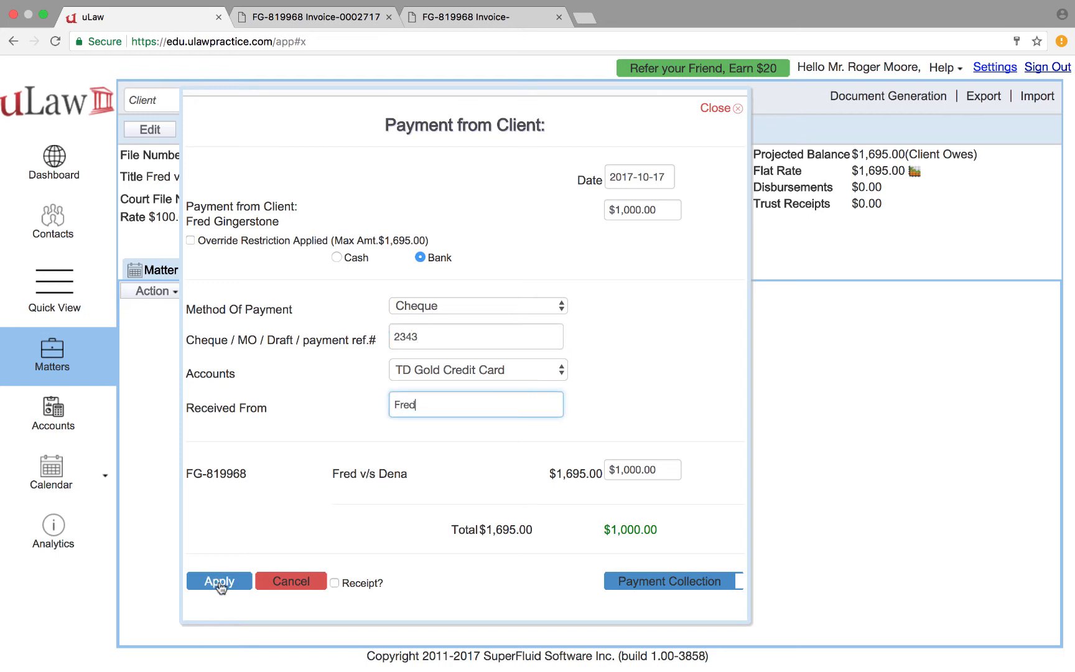
pyautogui.click(219, 581)
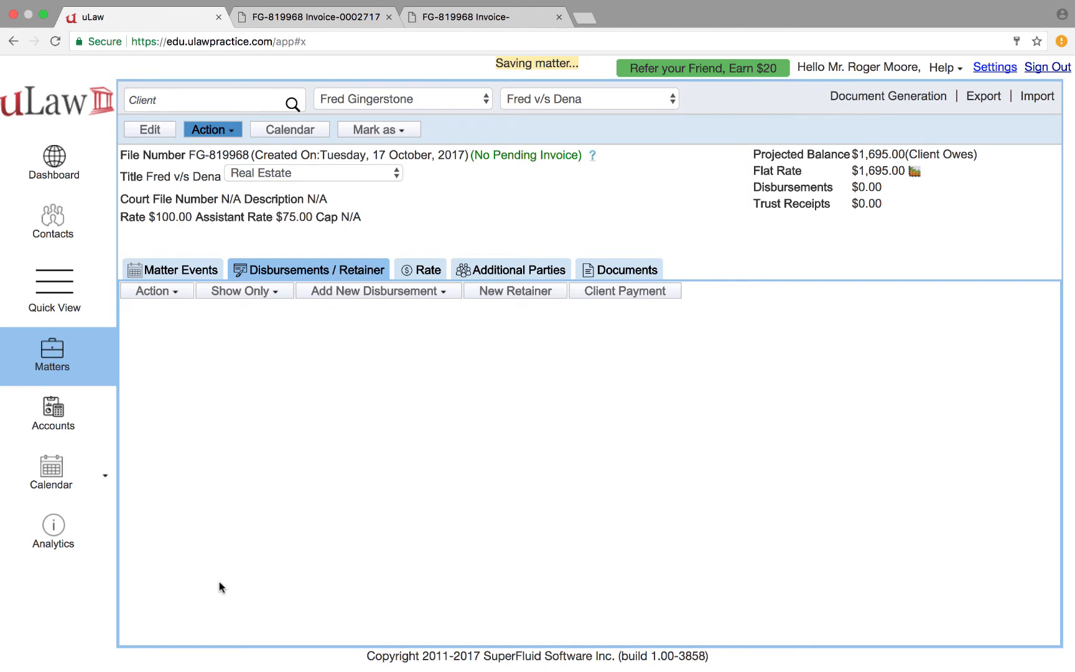
pyautogui.click(624, 290)
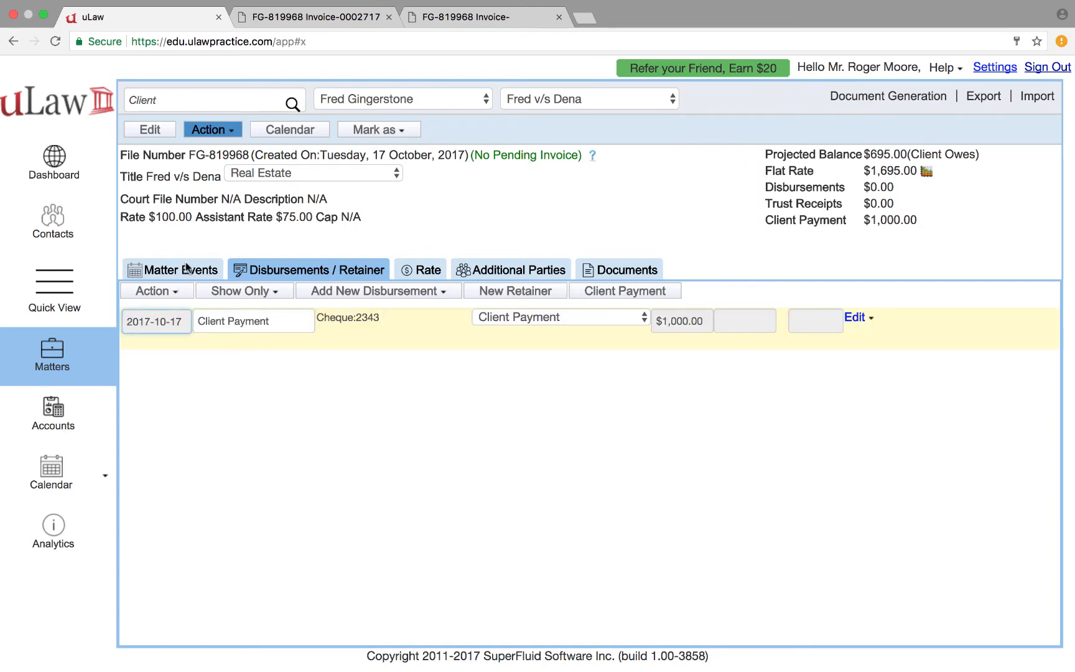
pyautogui.click(180, 268)
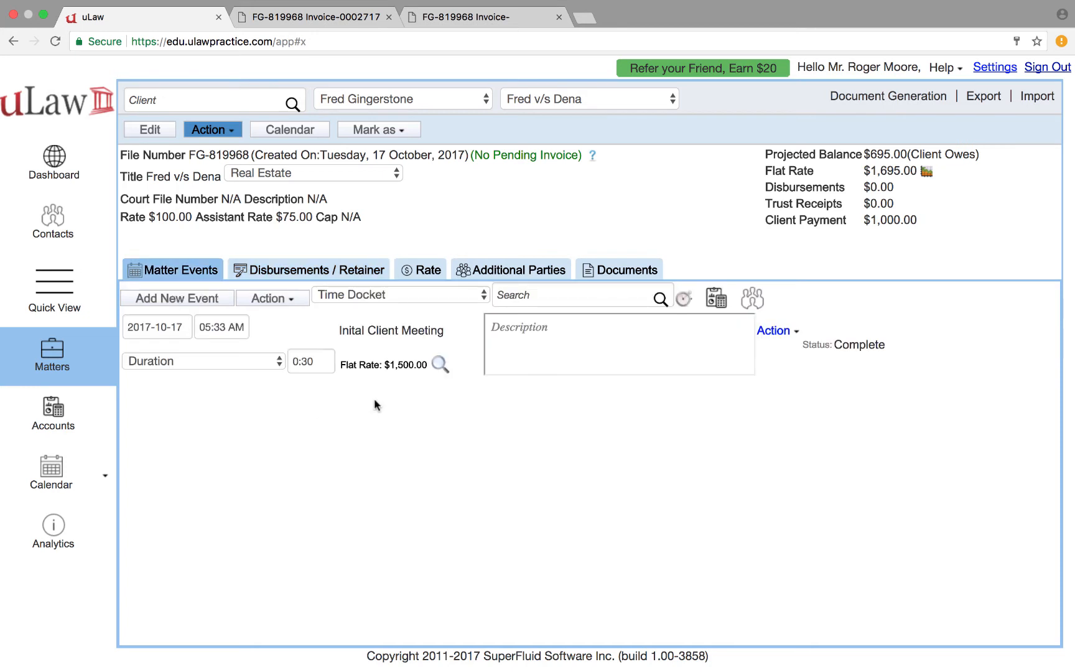
# - Add and save a completed Second Client Meeting event at a $1,000 flat rate
pyautogui.click(176, 298)
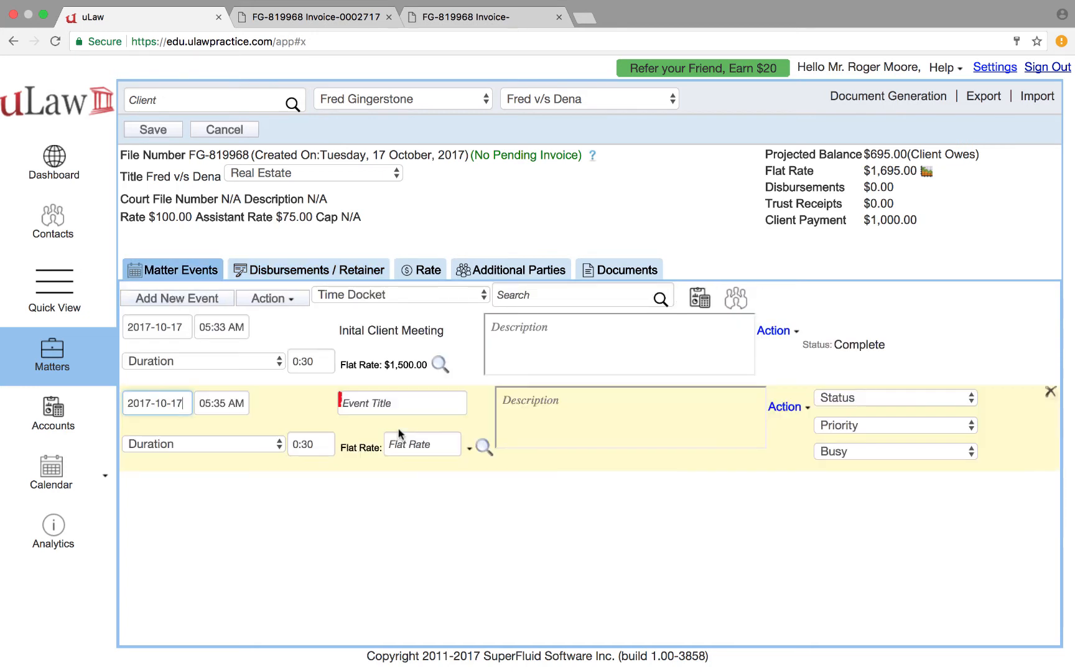
pyautogui.write('sec')
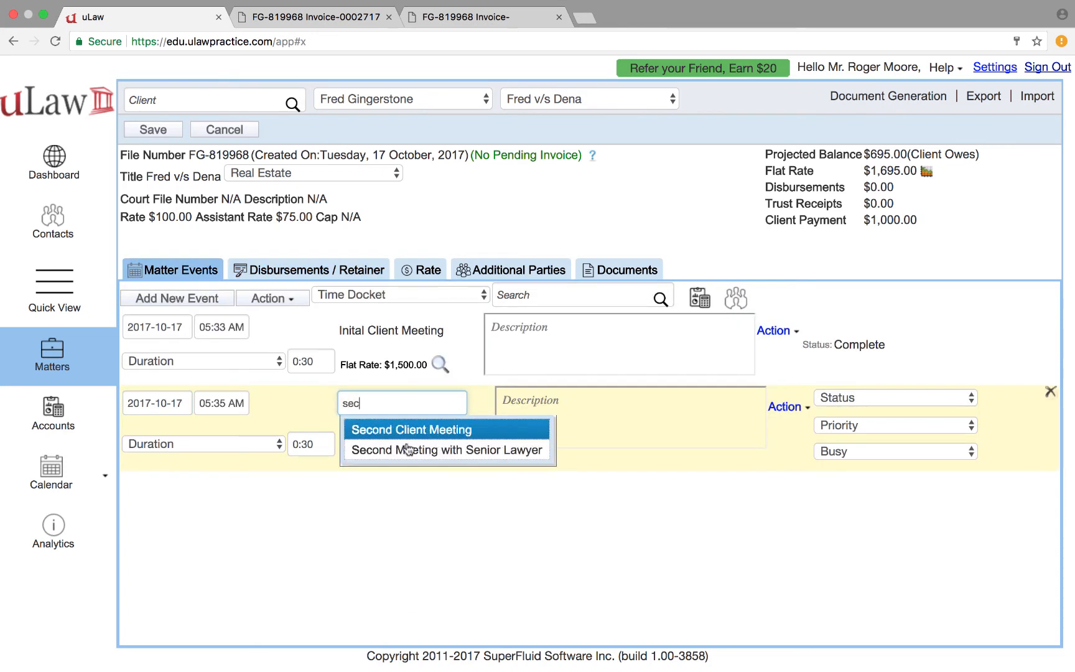
pyautogui.click(410, 429)
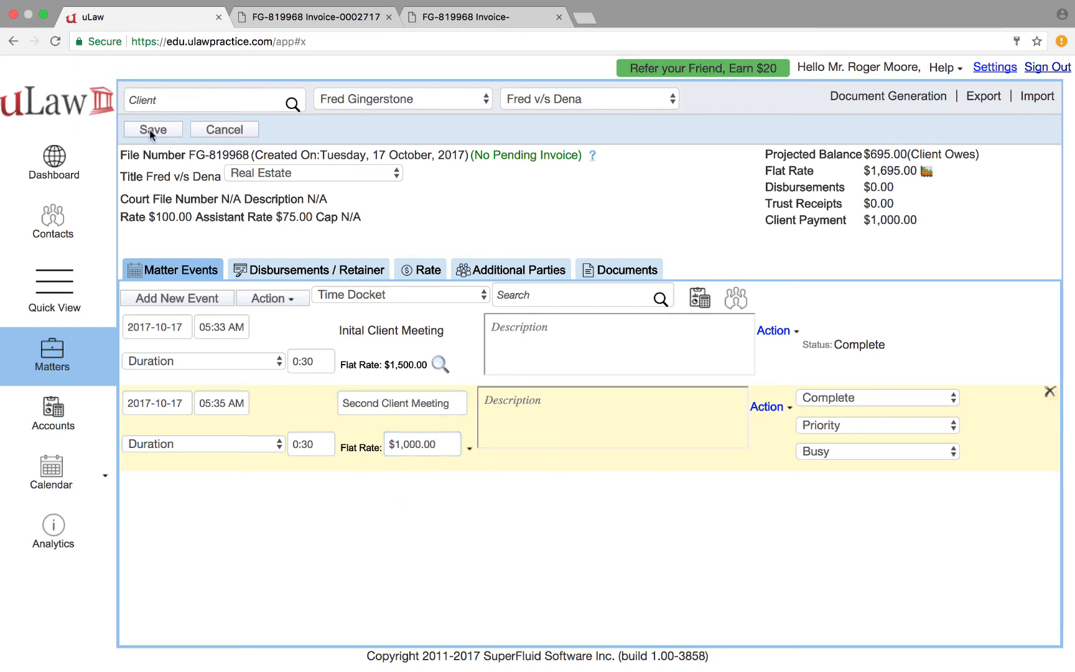
pyautogui.click(152, 130)
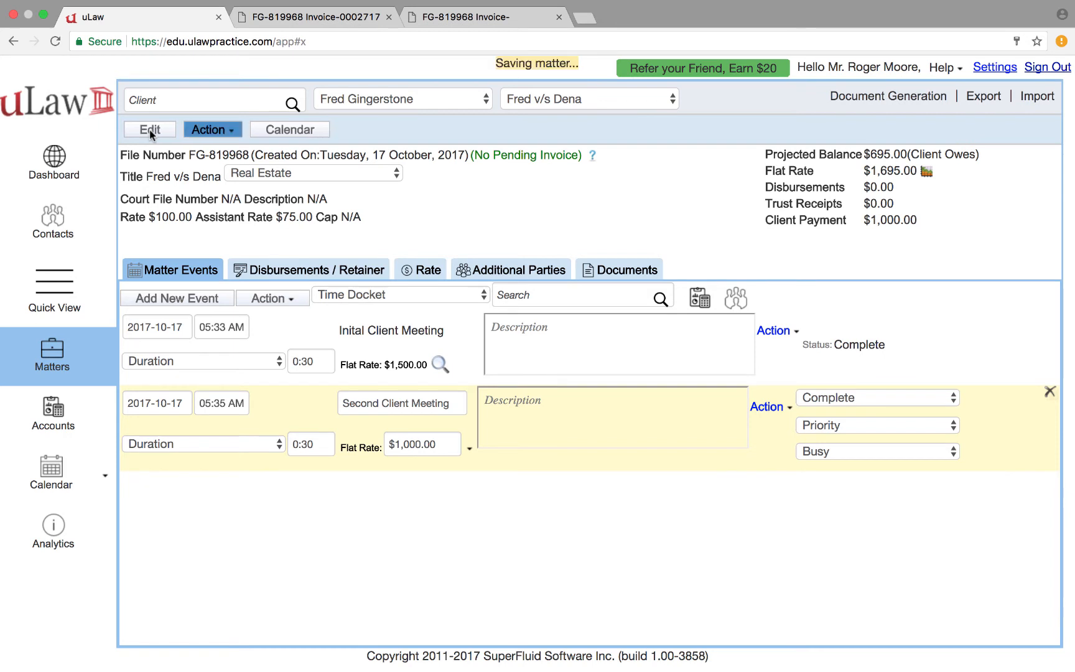
pyautogui.moveTo(901, 119)
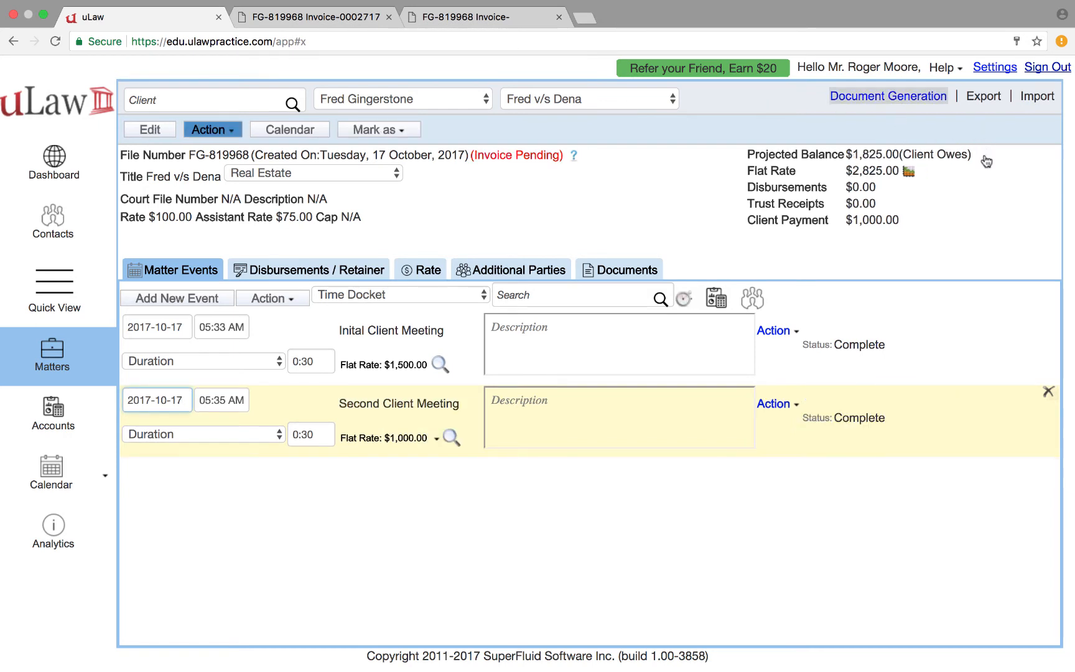
# - Generate the Pre Bill preview showing the $1,000.00 billing period and $1,825.00 due
pyautogui.click(887, 96)
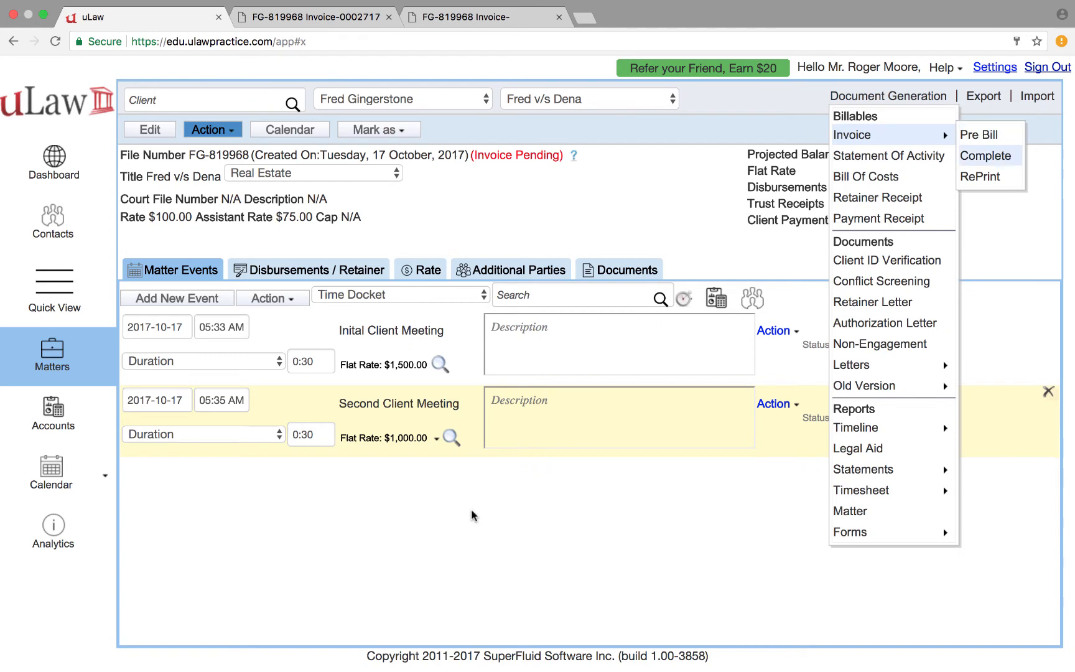
pyautogui.click(986, 156)
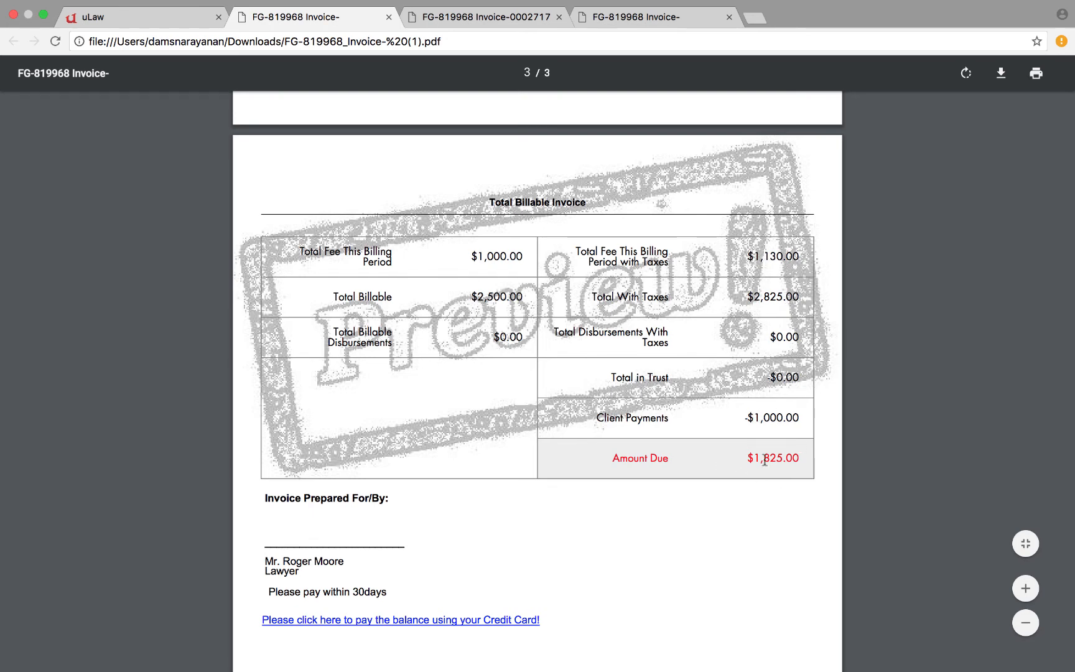
pyautogui.moveTo(780, 474)
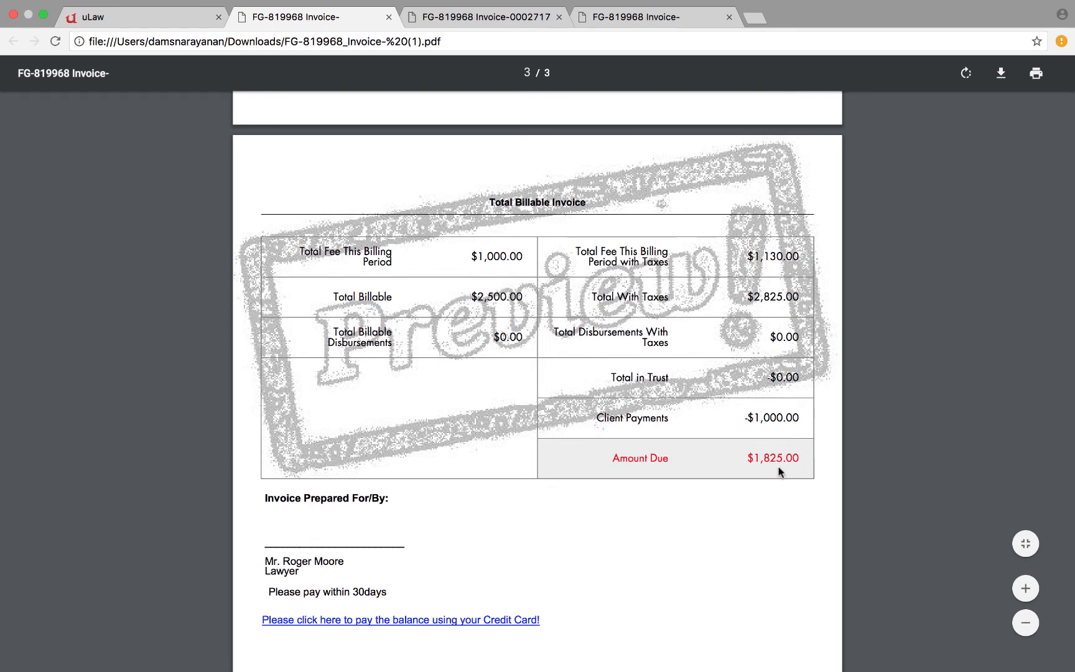
pyautogui.moveTo(746, 485)
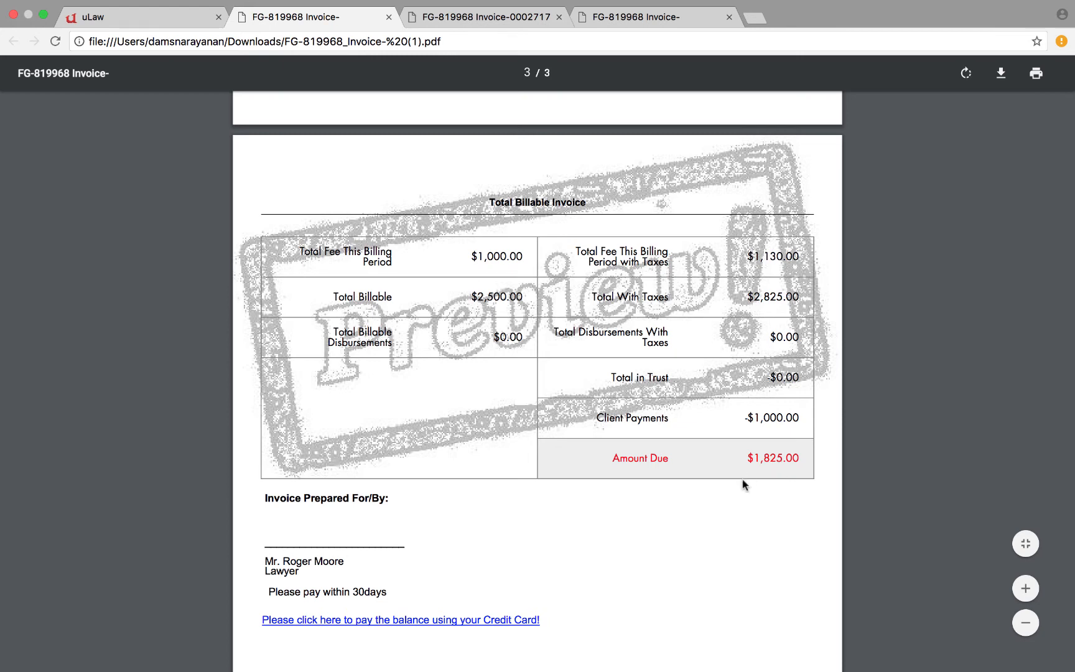
pyautogui.moveTo(771, 475)
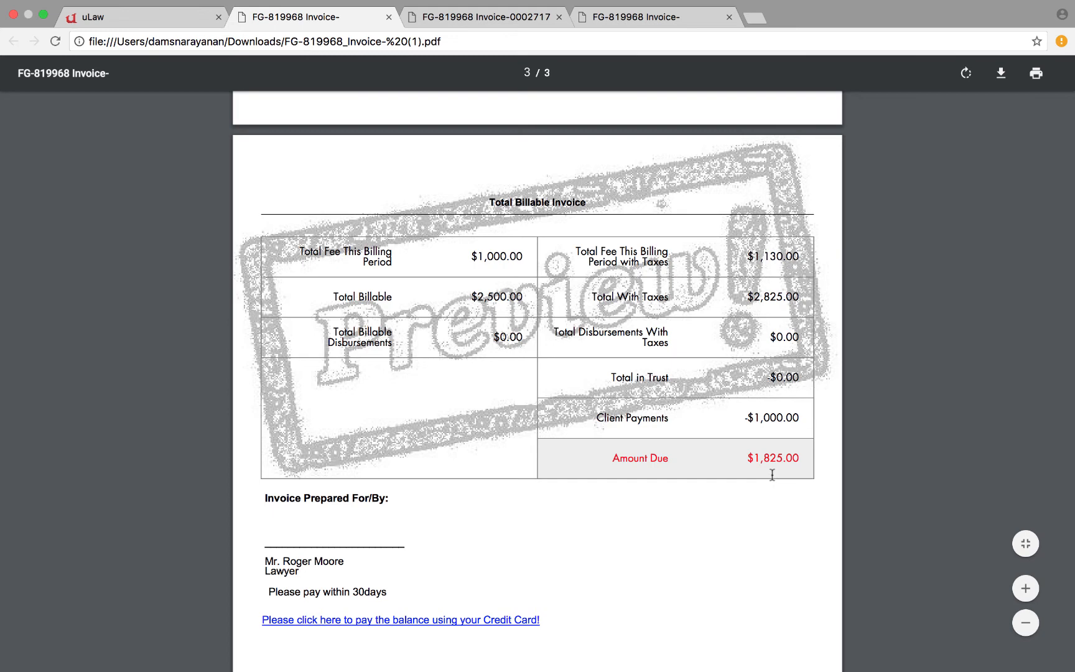
pyautogui.moveTo(772, 480)
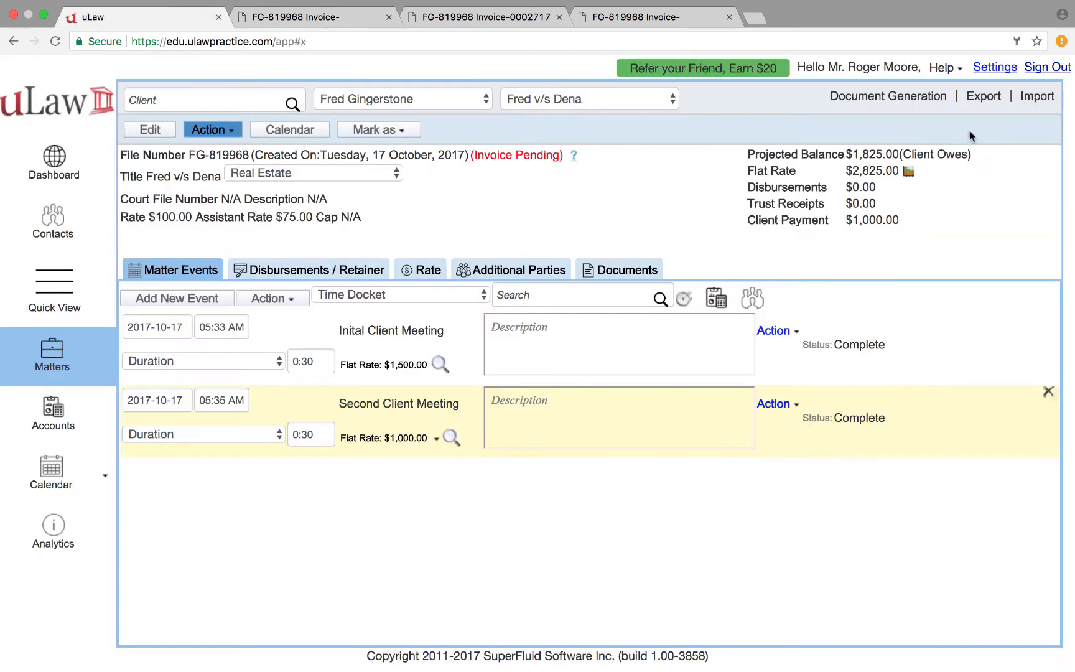
# - Issue invoice 0002718 for $1,825, download the PDF, and follow its credit-card payment link
pyautogui.click(888, 96)
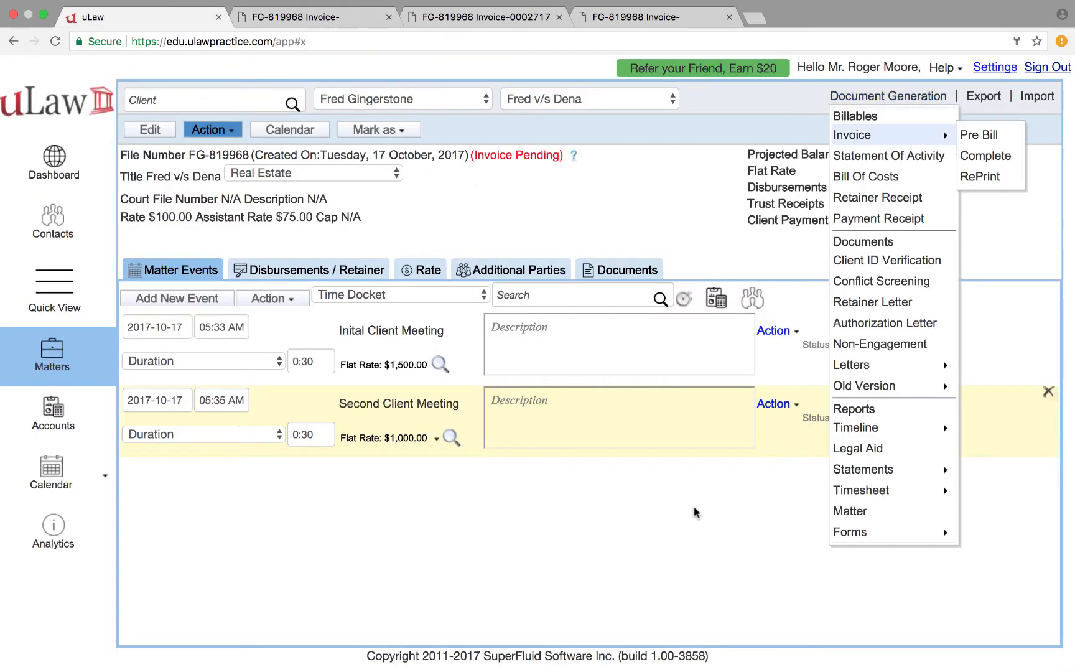
pyautogui.click(986, 156)
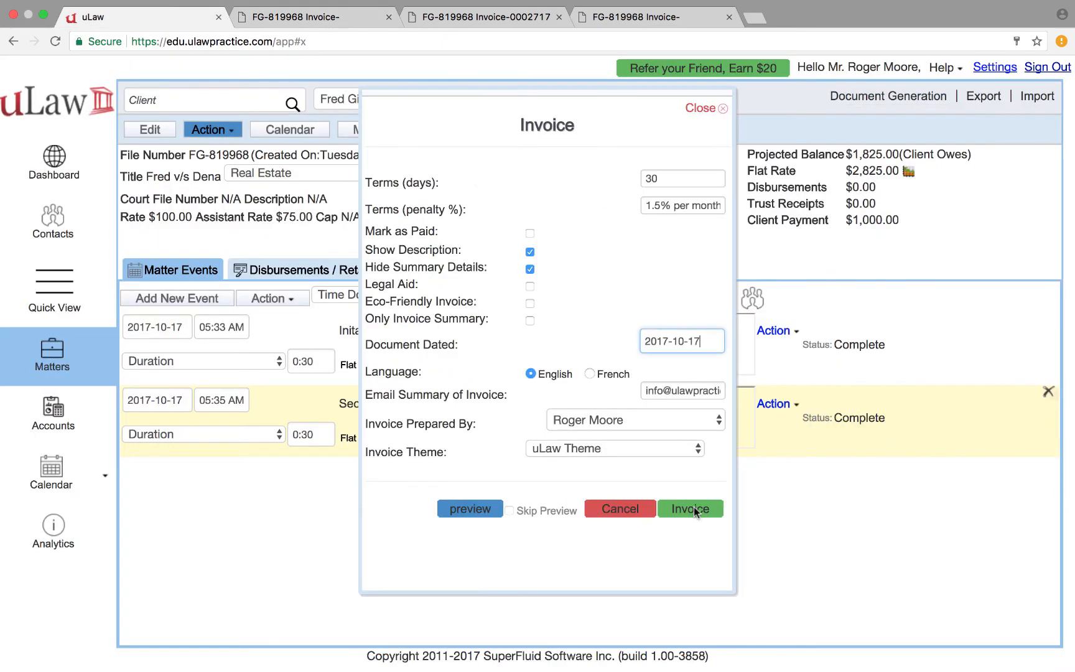
pyautogui.click(690, 509)
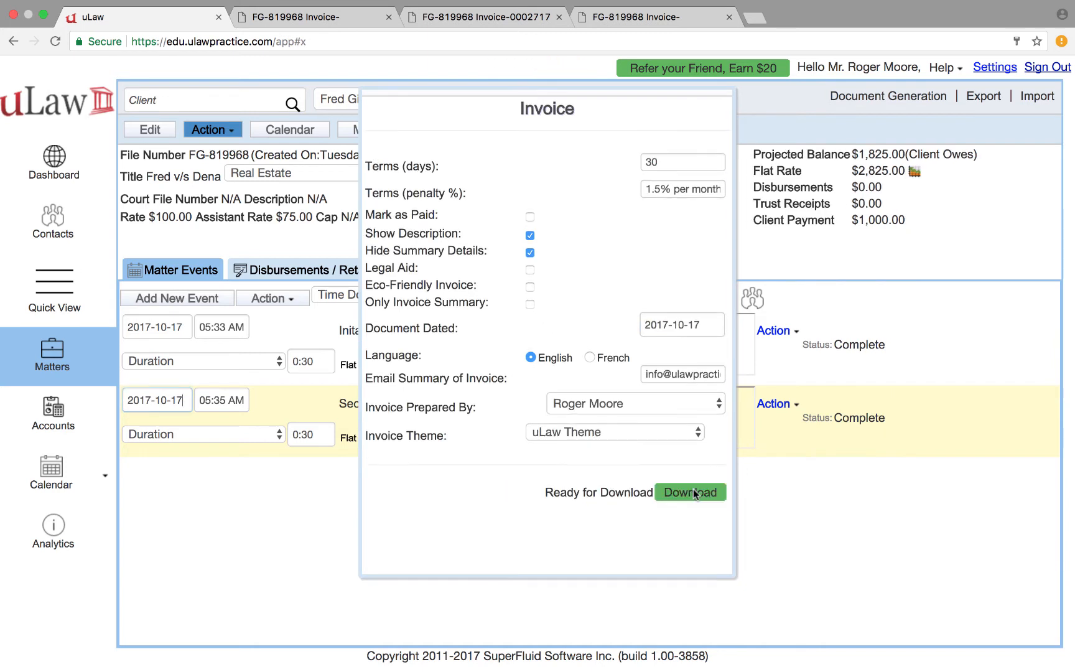
pyautogui.click(690, 492)
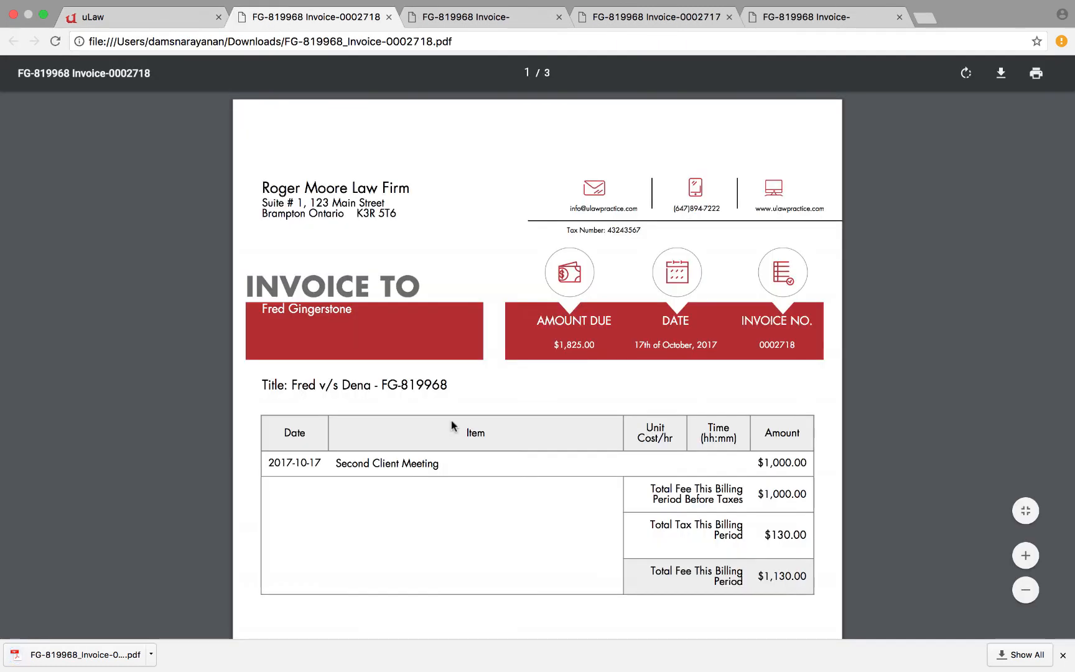
pyautogui.scroll(-3)
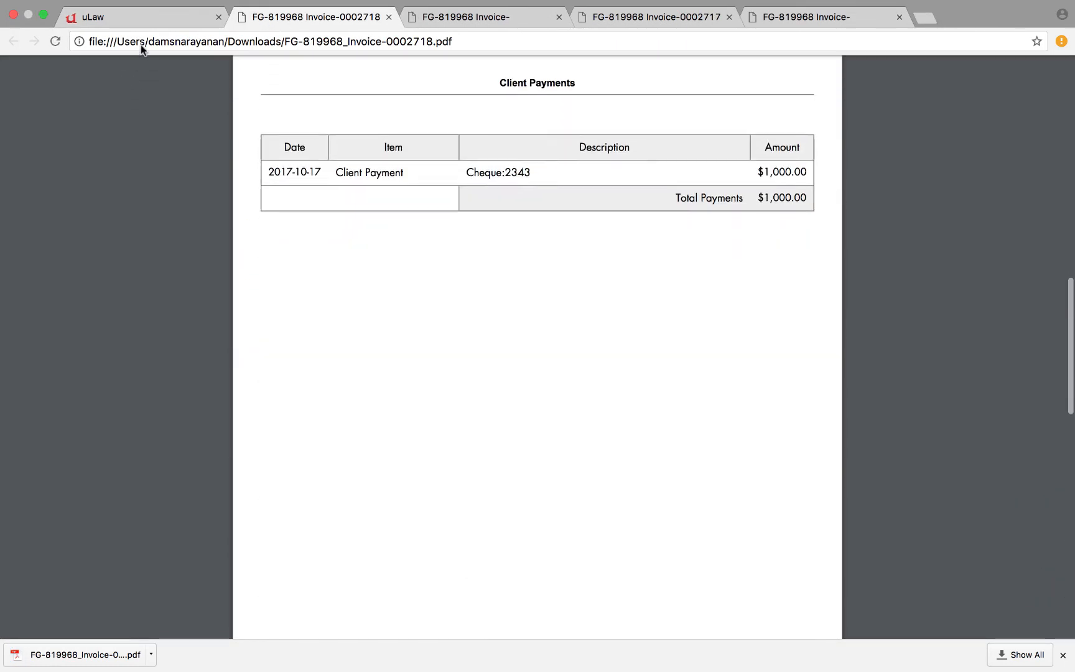
pyautogui.scroll(-3)
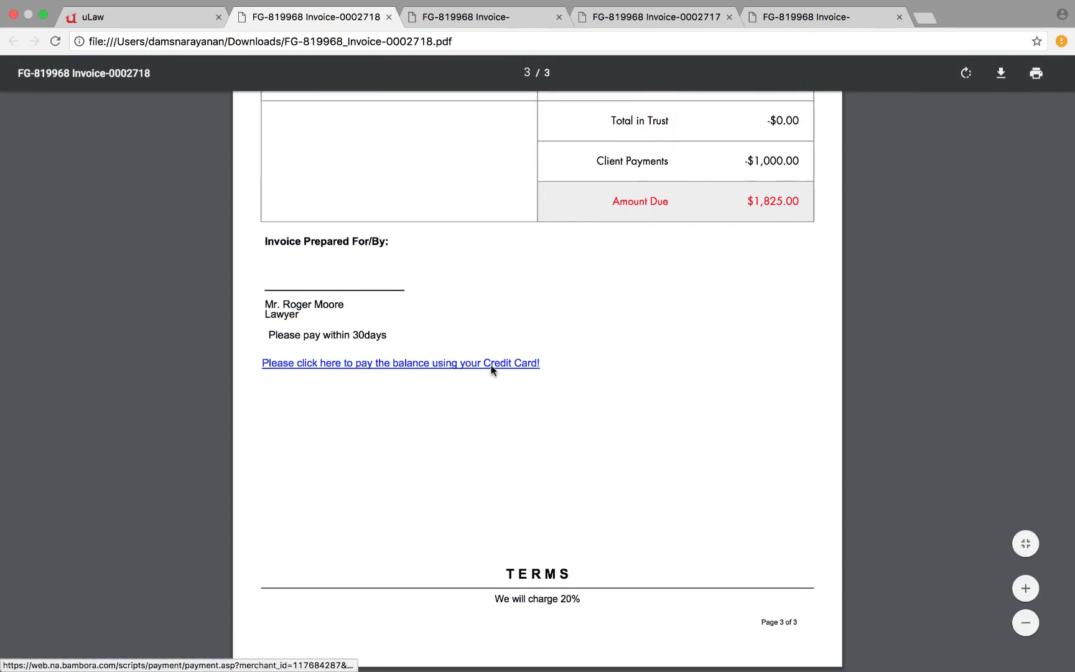
pyautogui.moveTo(632, 182)
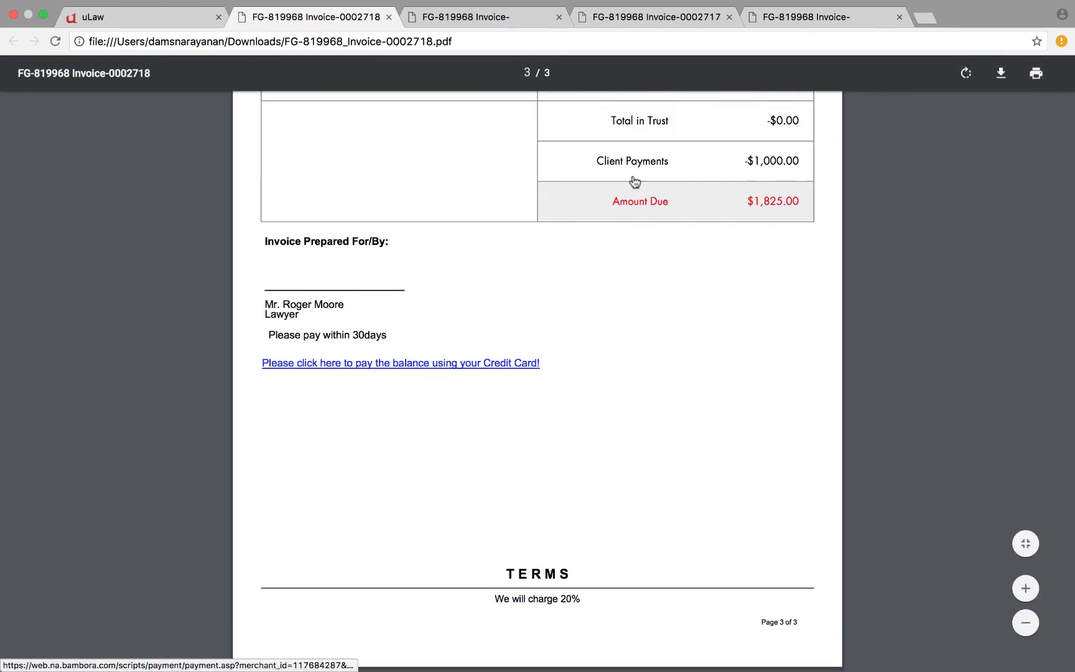
pyautogui.click(401, 363)
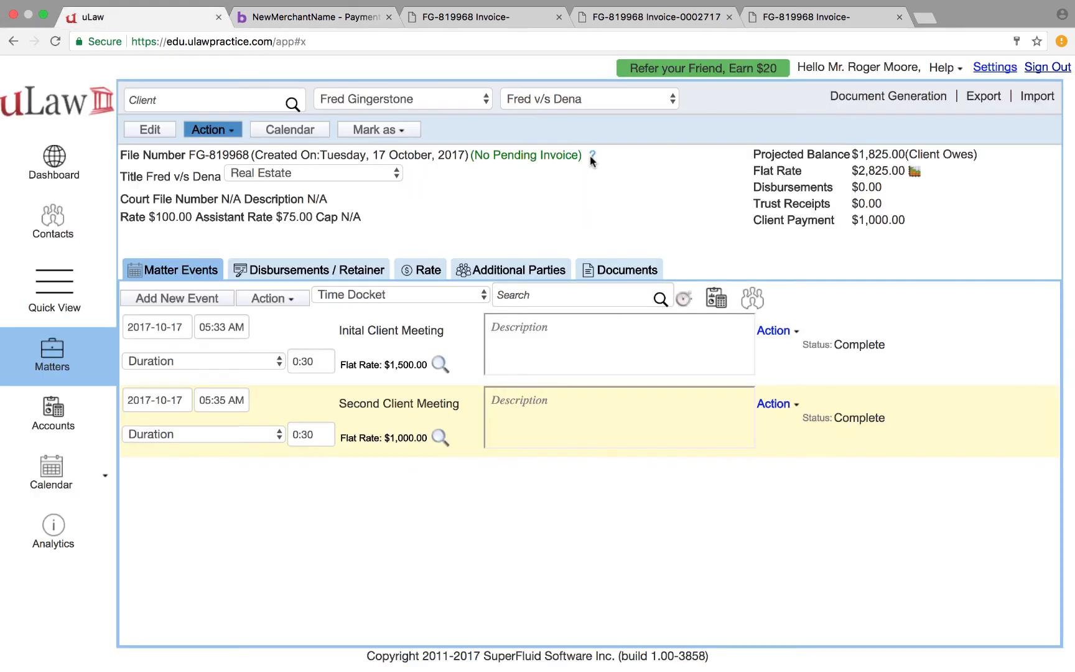
pyautogui.moveTo(662, 526)
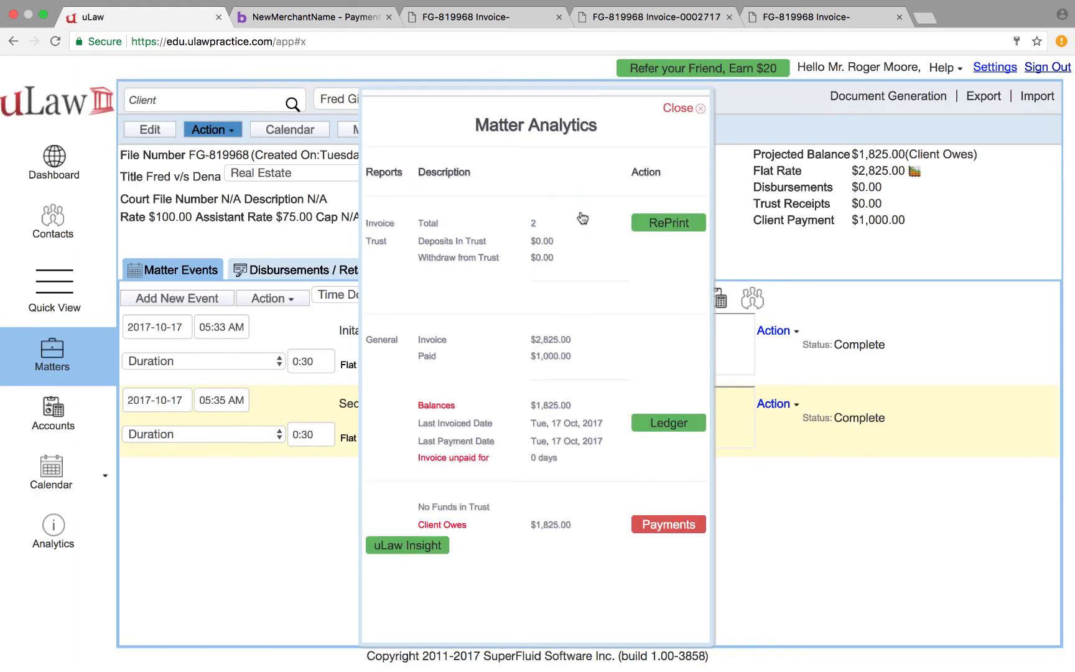
pyautogui.click(667, 524)
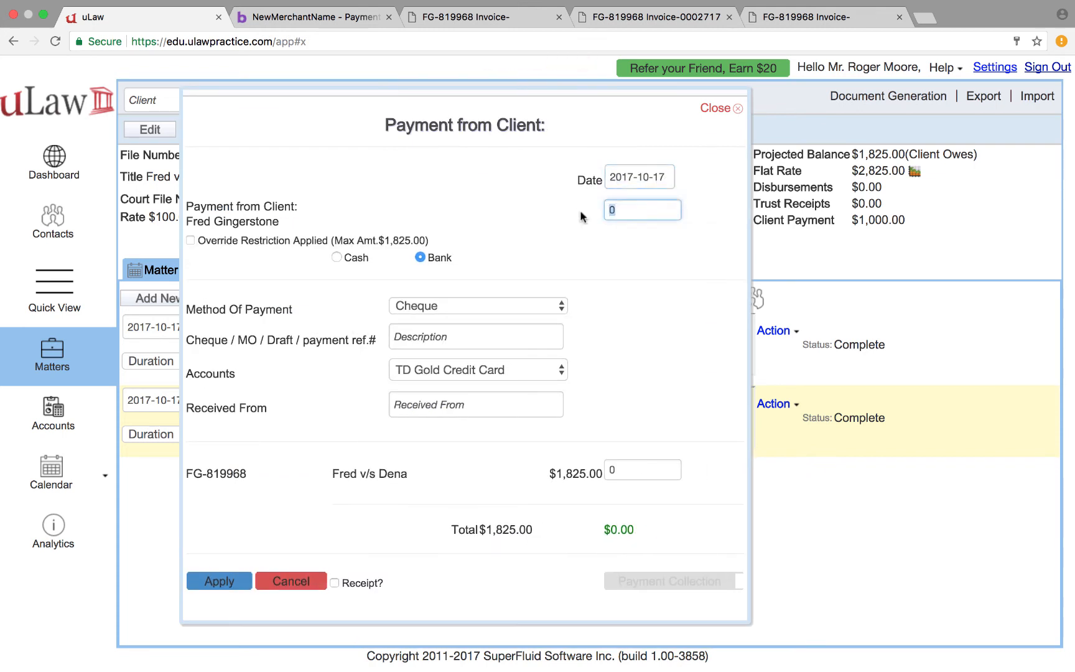
pyautogui.write('18')
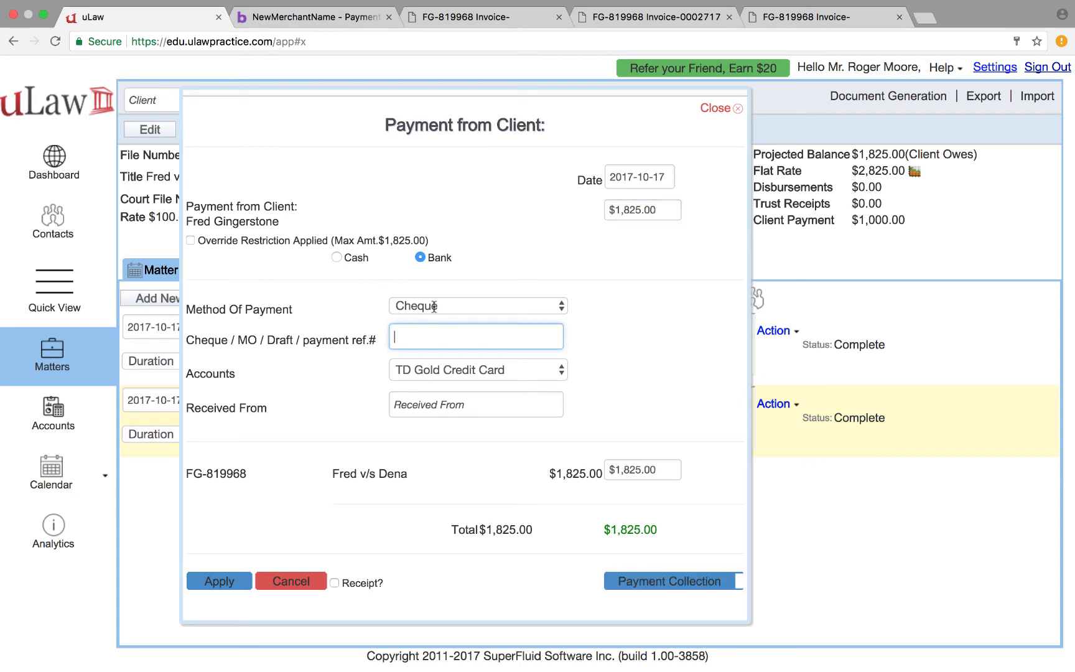
pyautogui.write('456546')
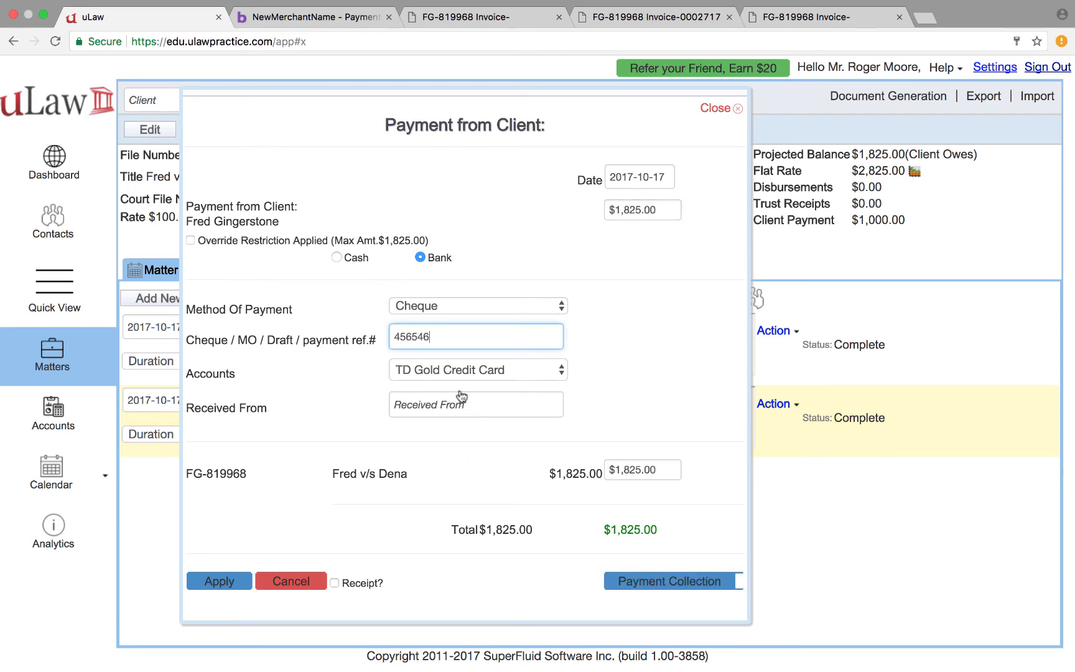
pyautogui.click(477, 306)
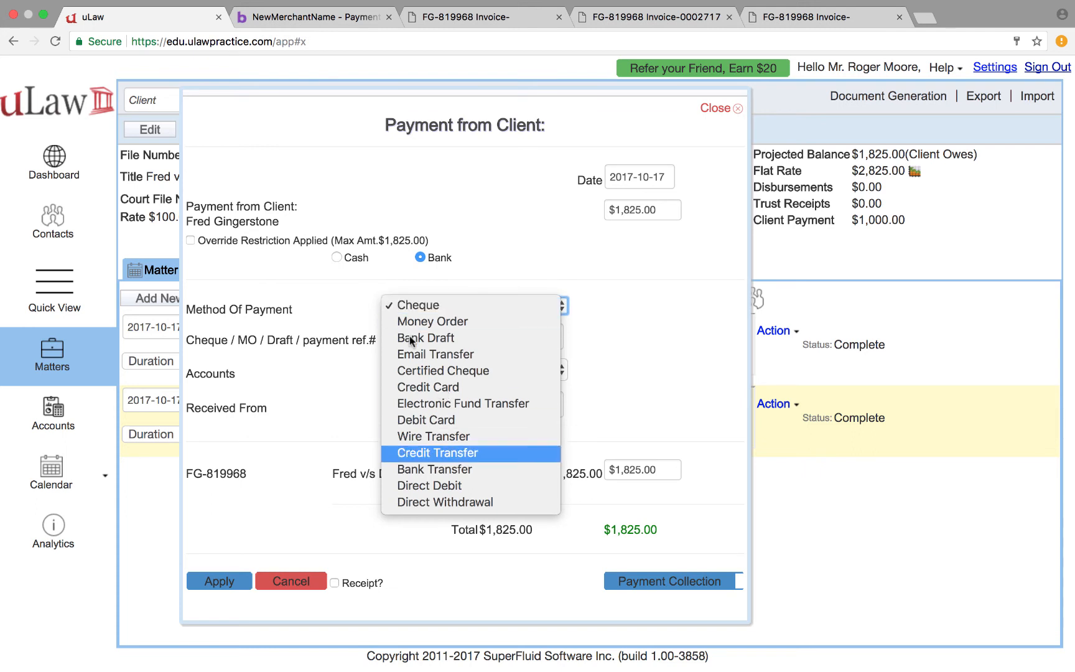
pyautogui.click(428, 387)
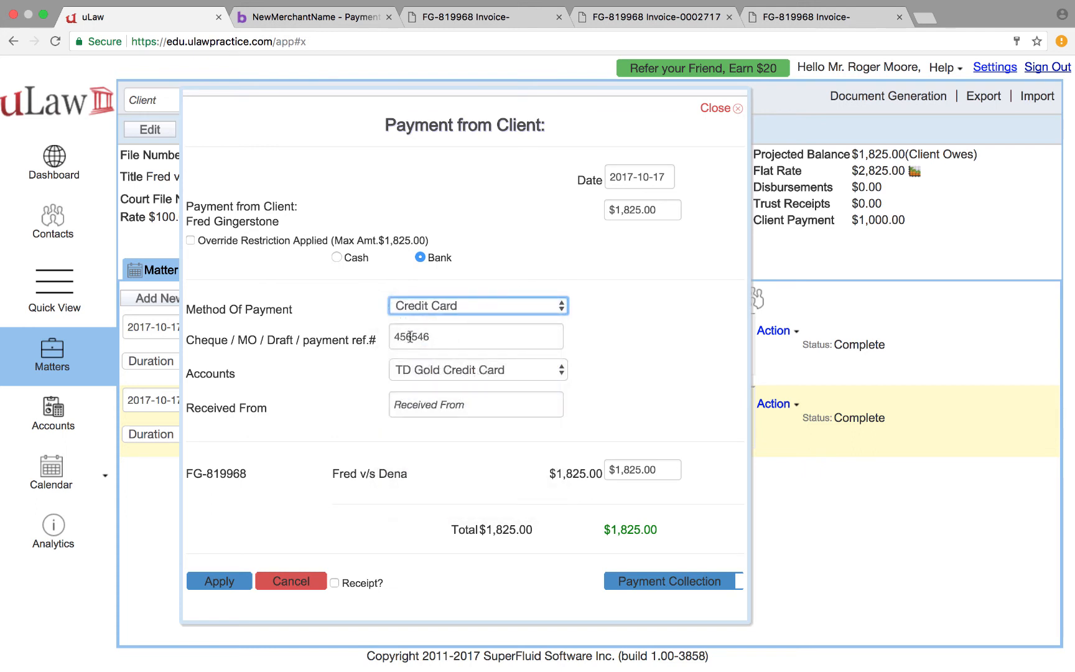
pyautogui.write('234235244')
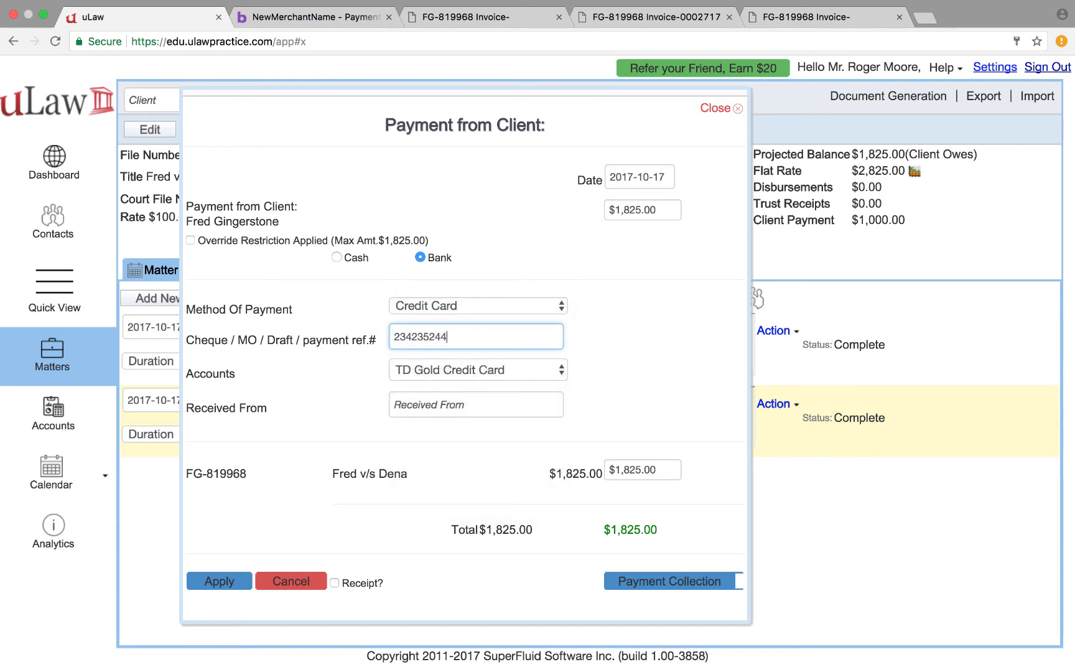
pyautogui.write('F')
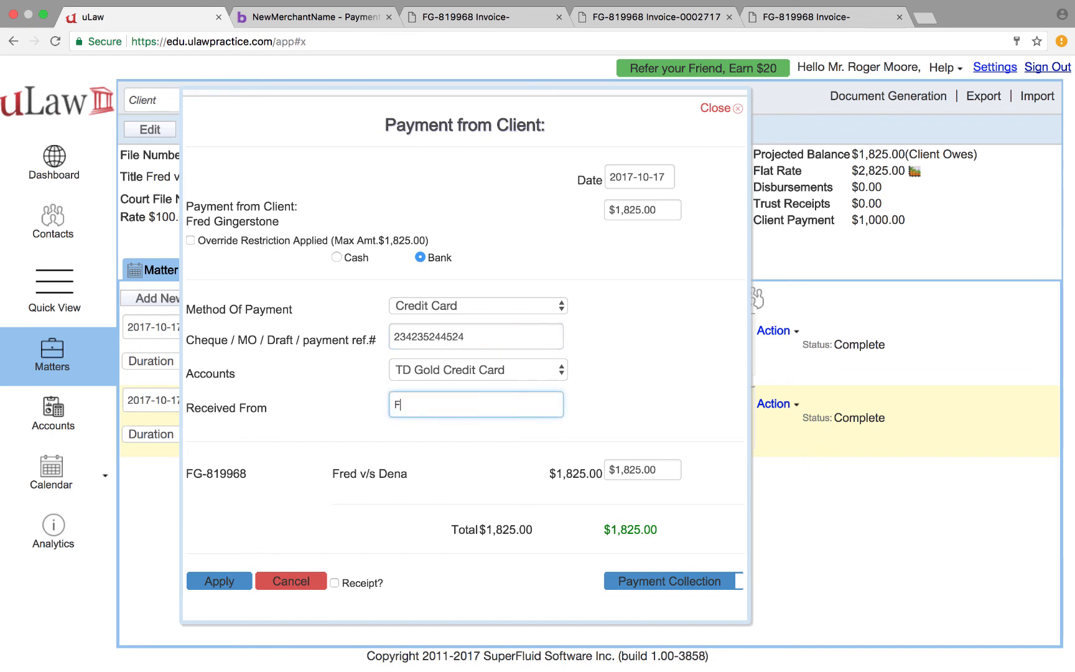
pyautogui.write('red')
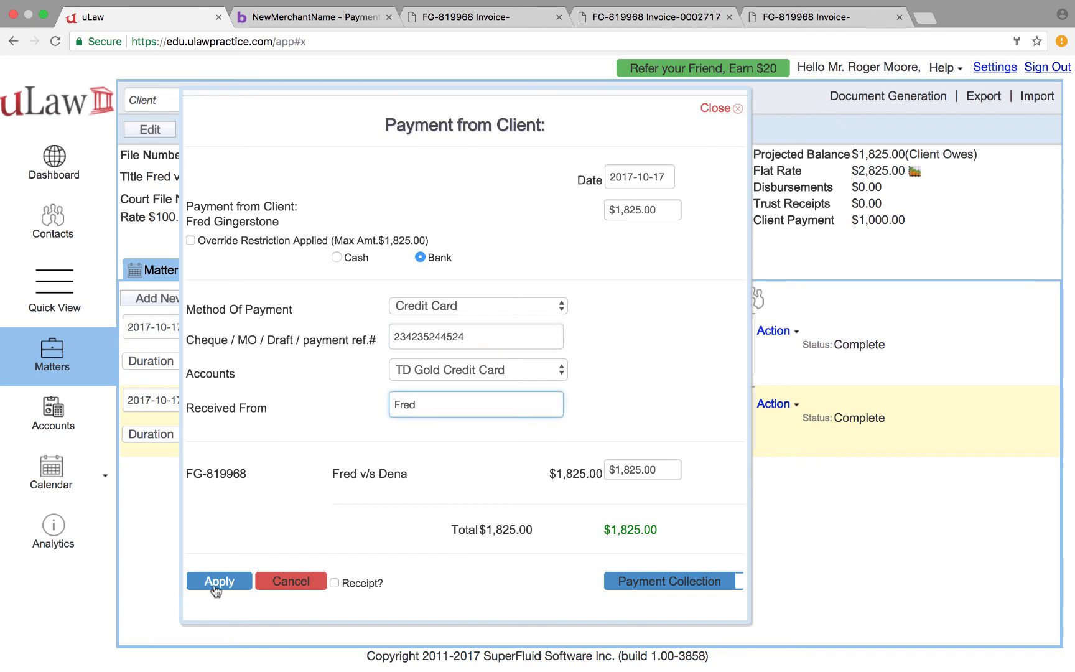
pyautogui.click(335, 583)
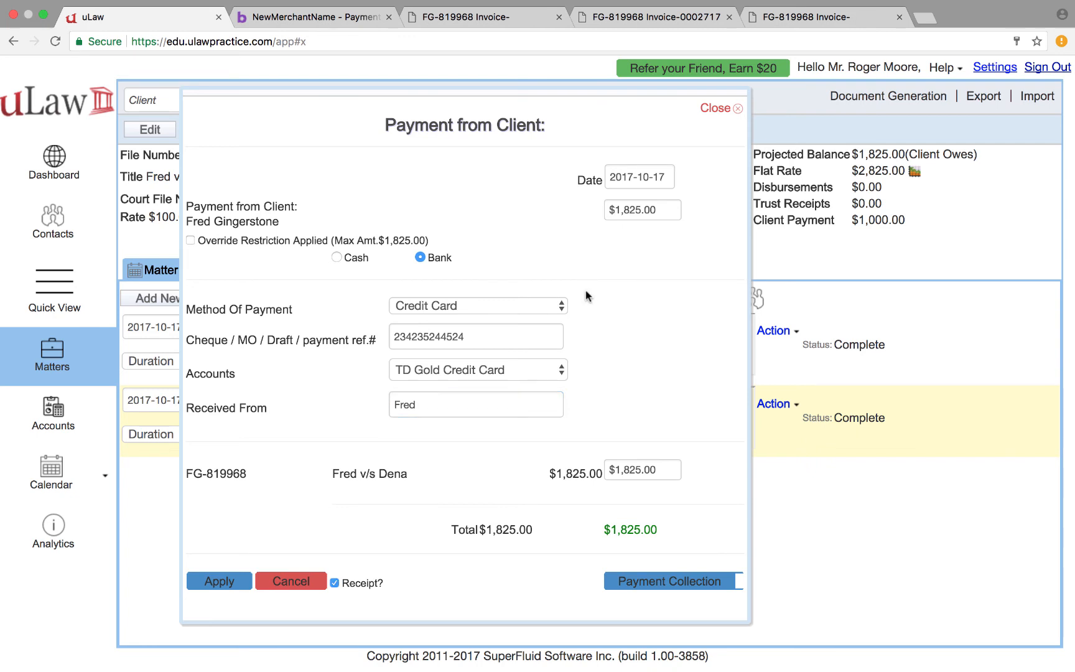
pyautogui.click(219, 581)
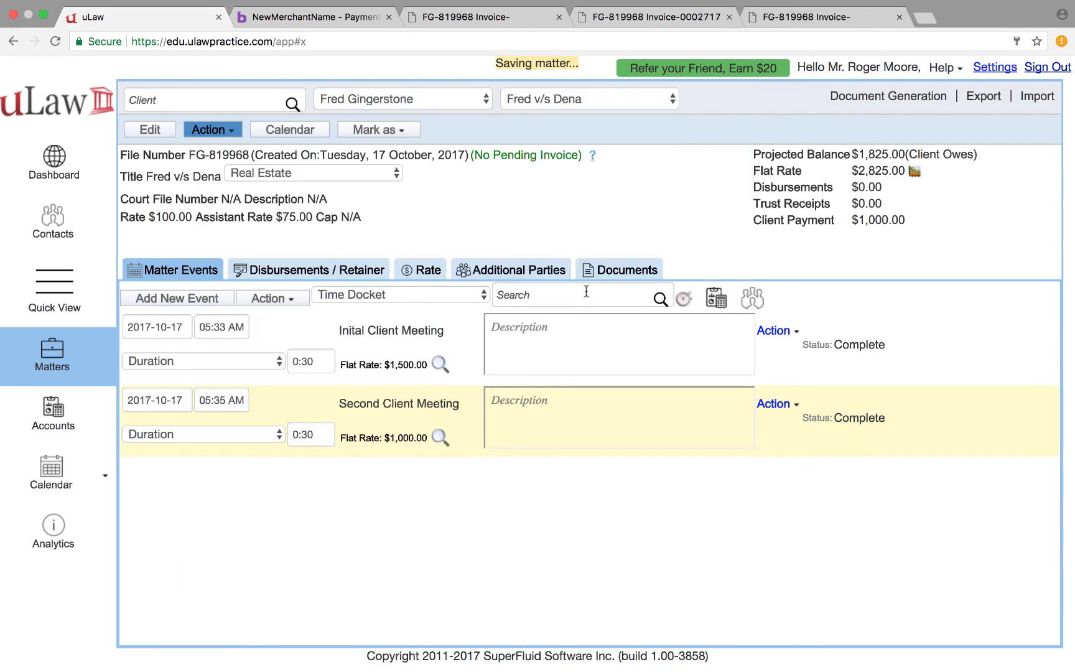
pyautogui.moveTo(621, 454)
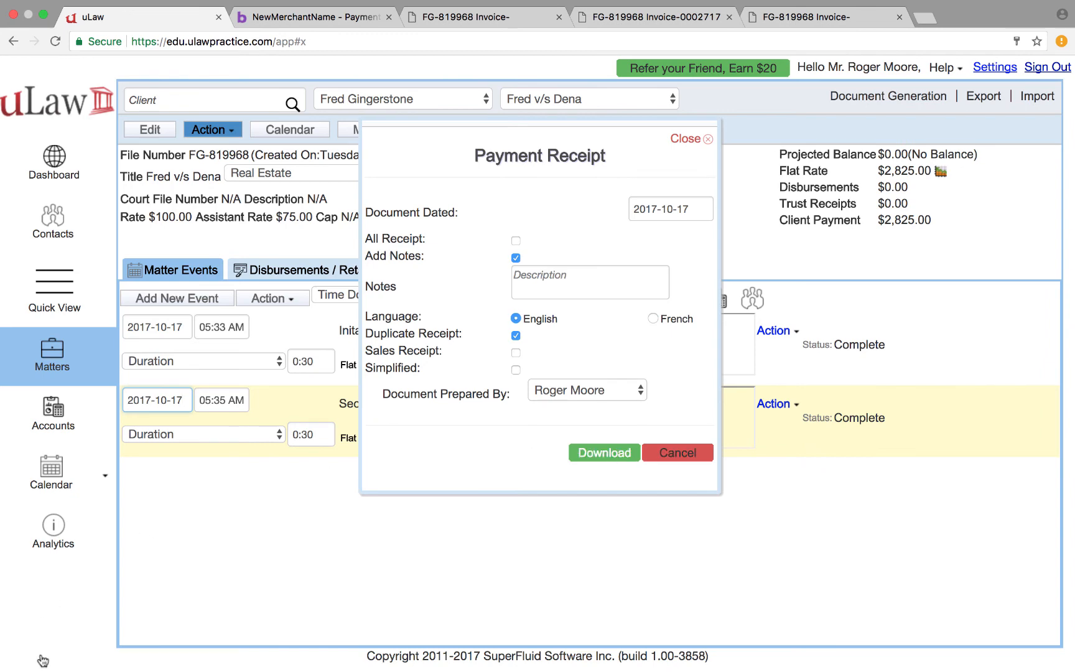
# - Download and view receipt 000276 for $1,825.00, then return to the zero-balance matter
pyautogui.click(604, 453)
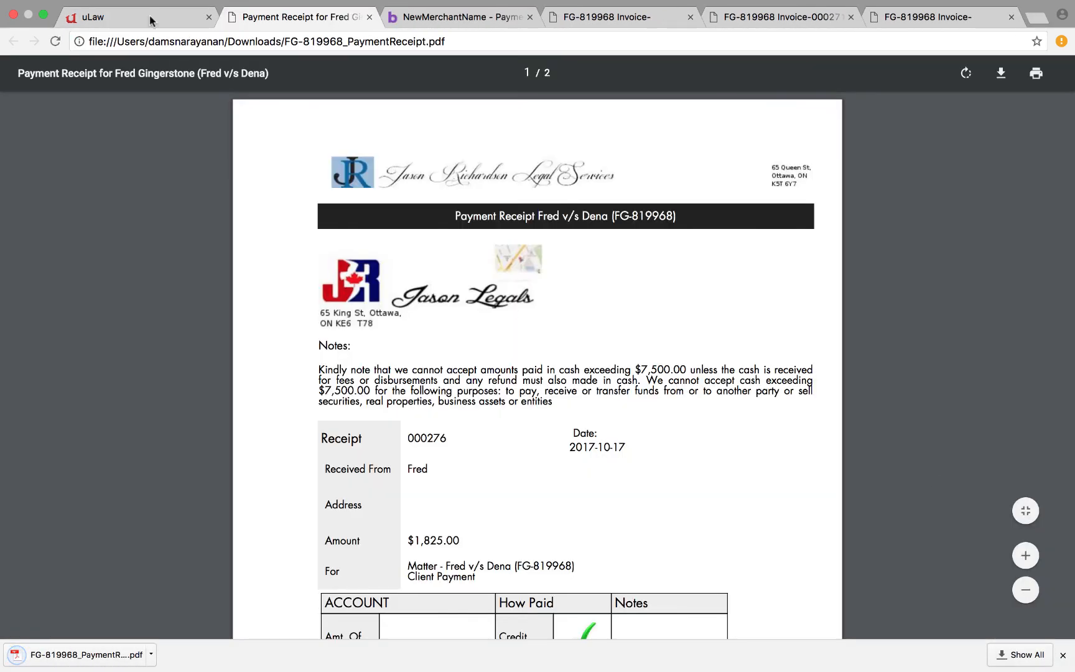
pyautogui.click(1023, 511)
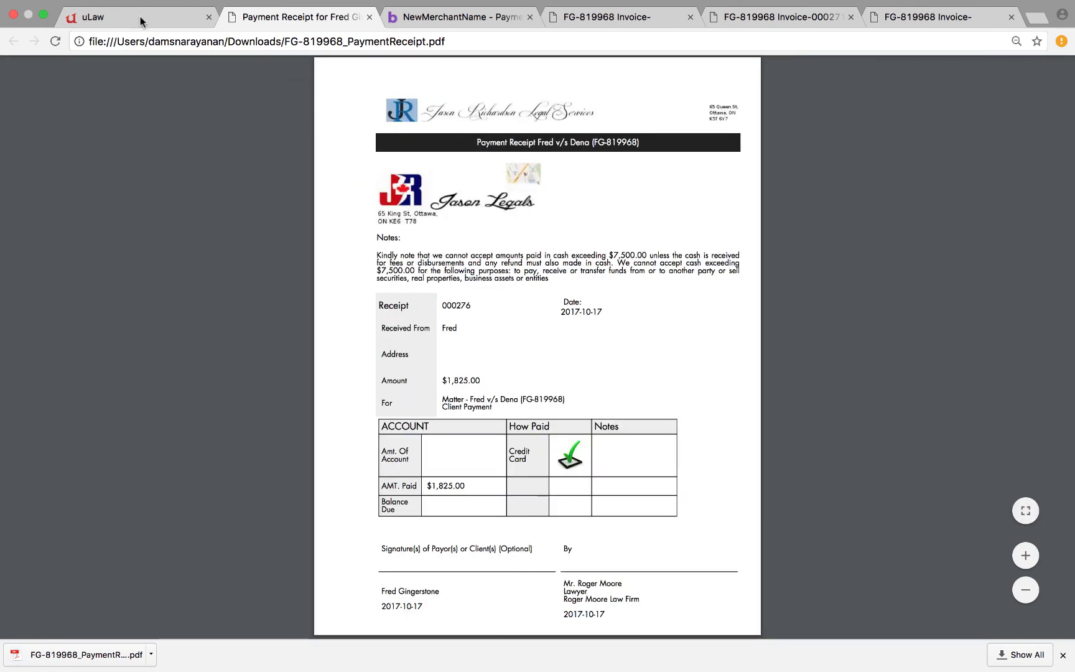
pyautogui.click(92, 16)
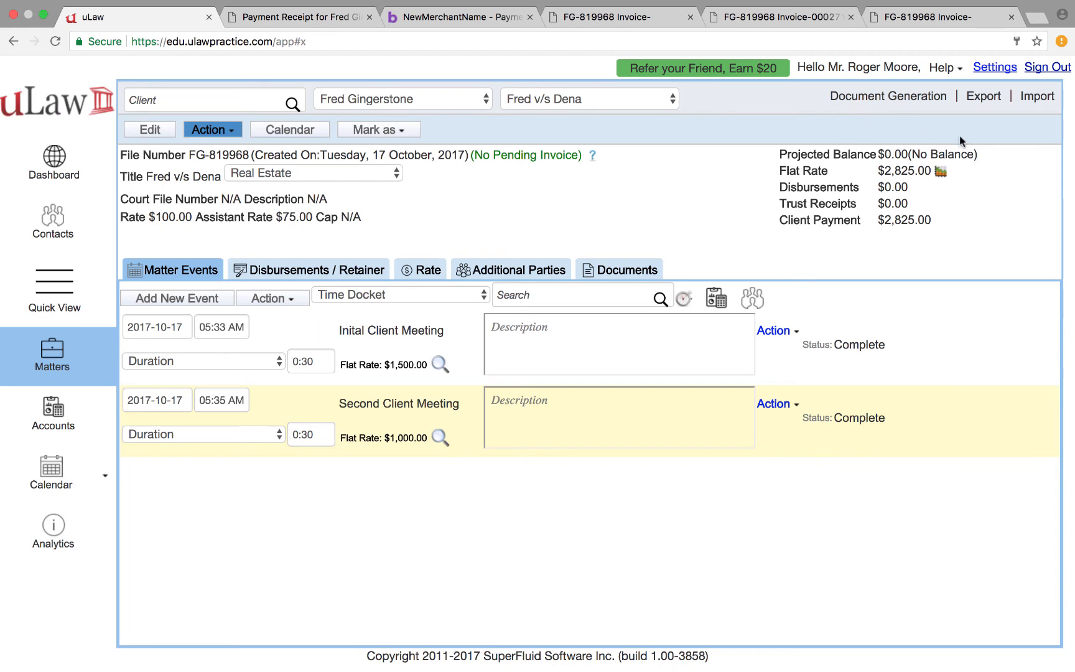
# - Preview a new invoice and check it shows $2,825.00 in client payments with $0.00 due
pyautogui.click(888, 95)
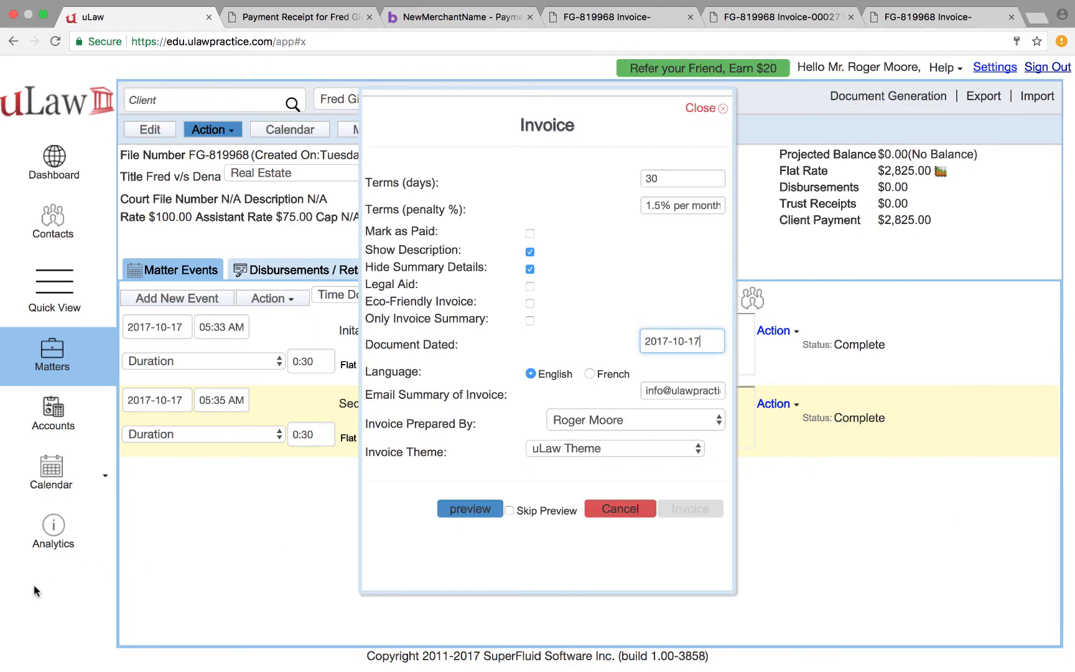
pyautogui.click(470, 509)
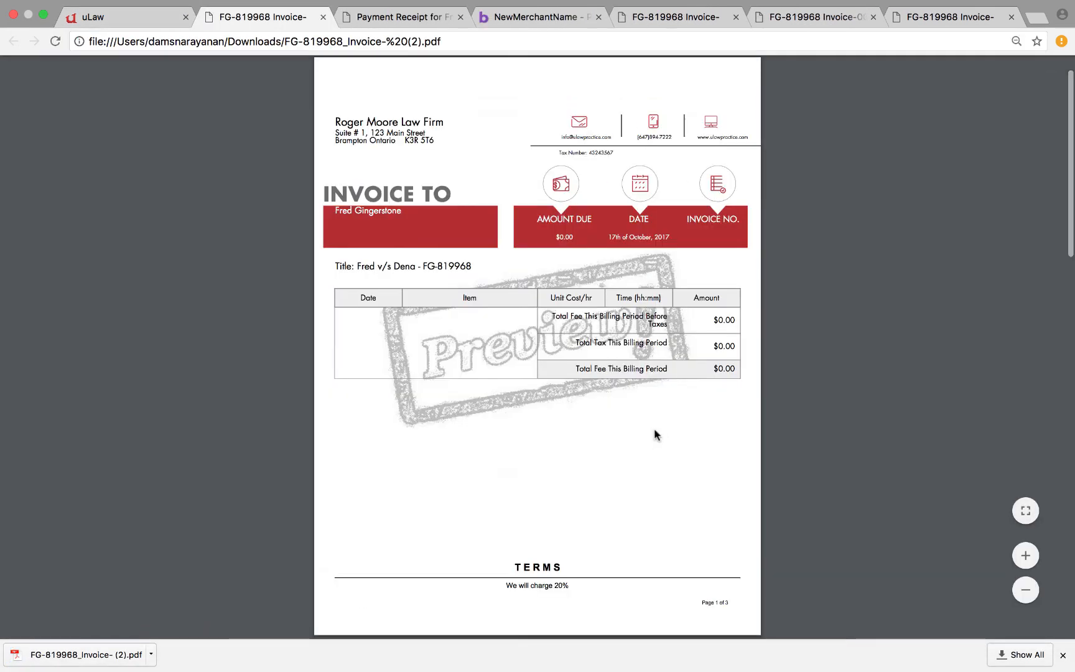
pyautogui.scroll(-3)
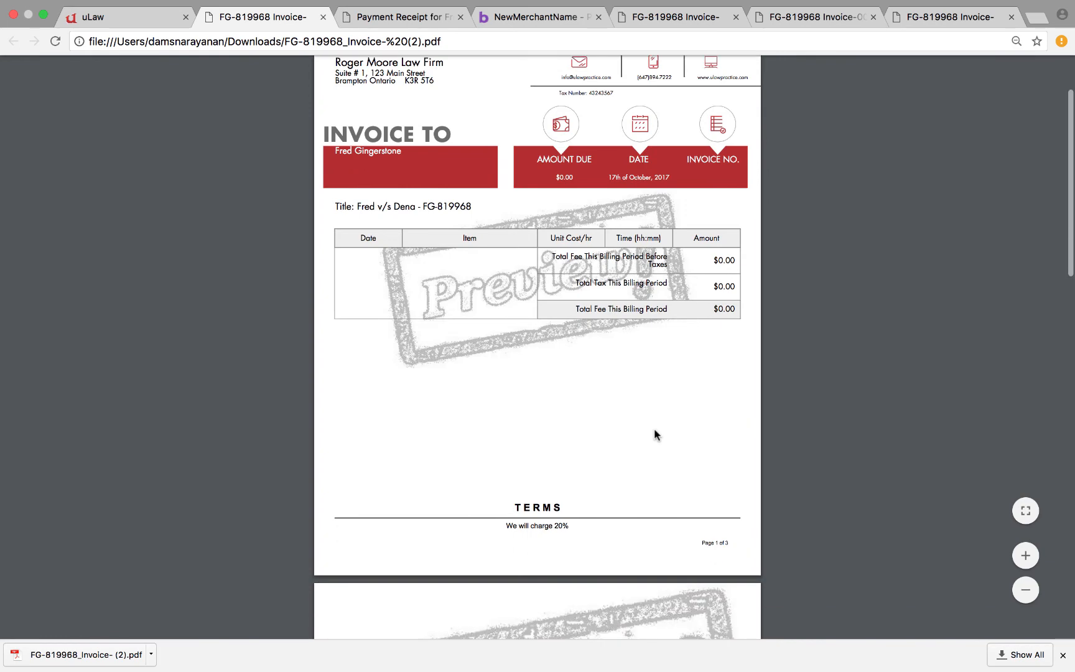
pyautogui.scroll(-3)
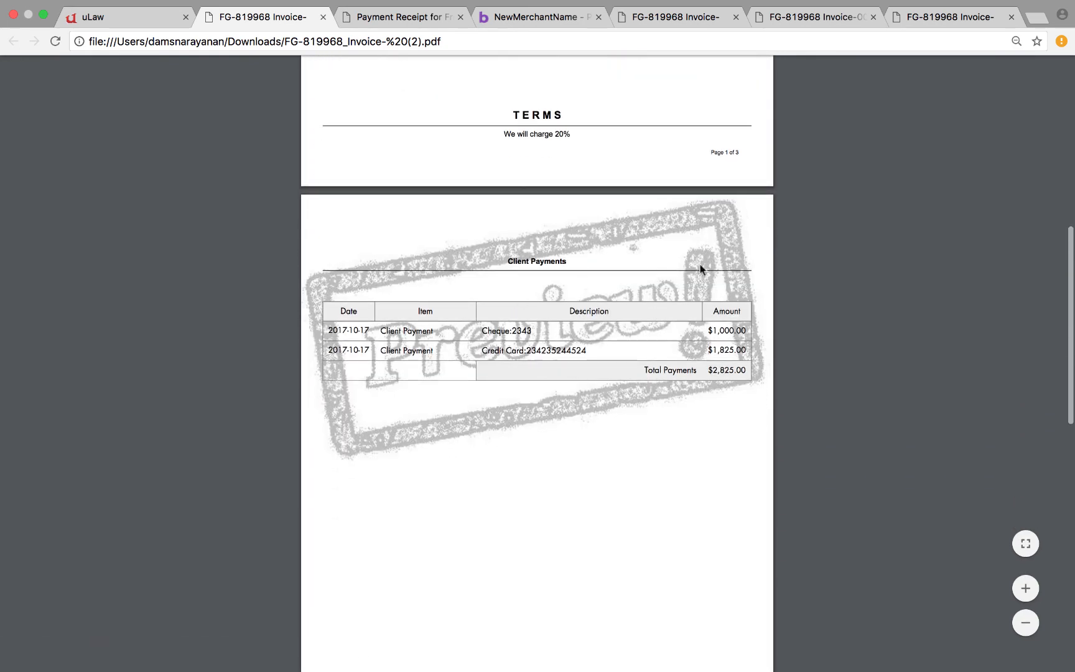
pyautogui.scroll(-3)
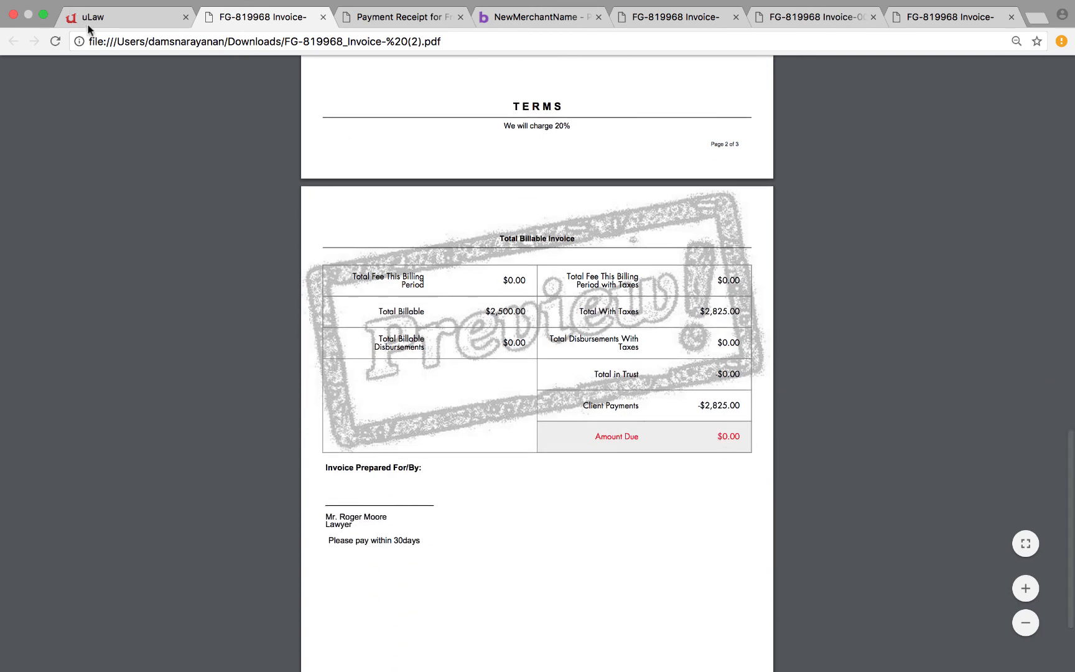
pyautogui.moveTo(917, 137)
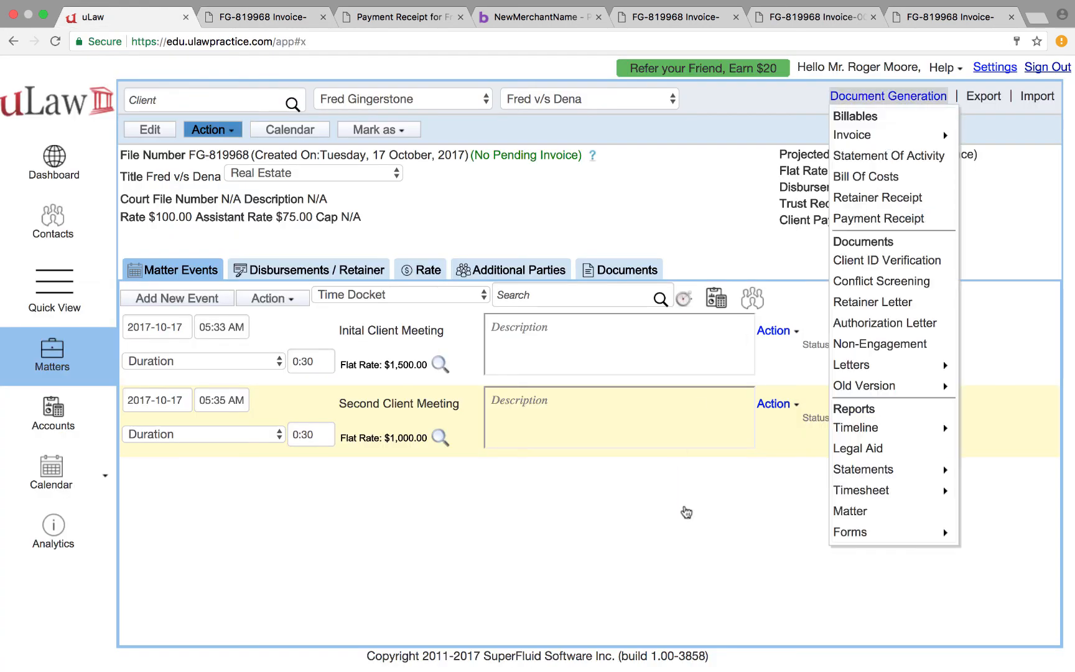
# - Issue final invoice 0002719 with $0.00 due and download it as a PDF
pyautogui.click(853, 134)
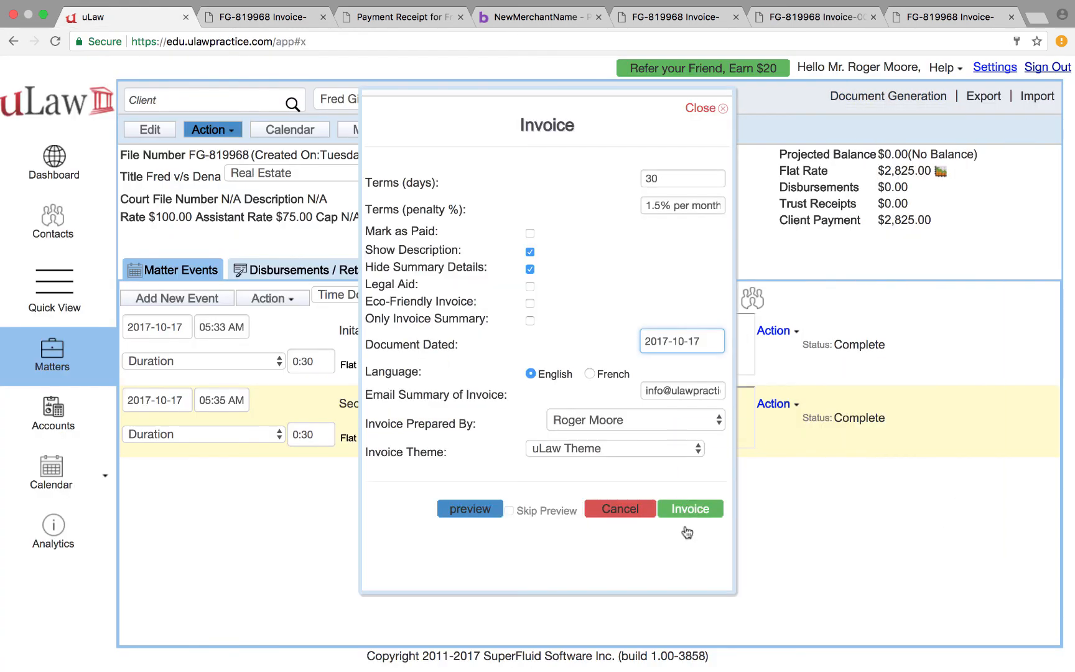
pyautogui.click(690, 509)
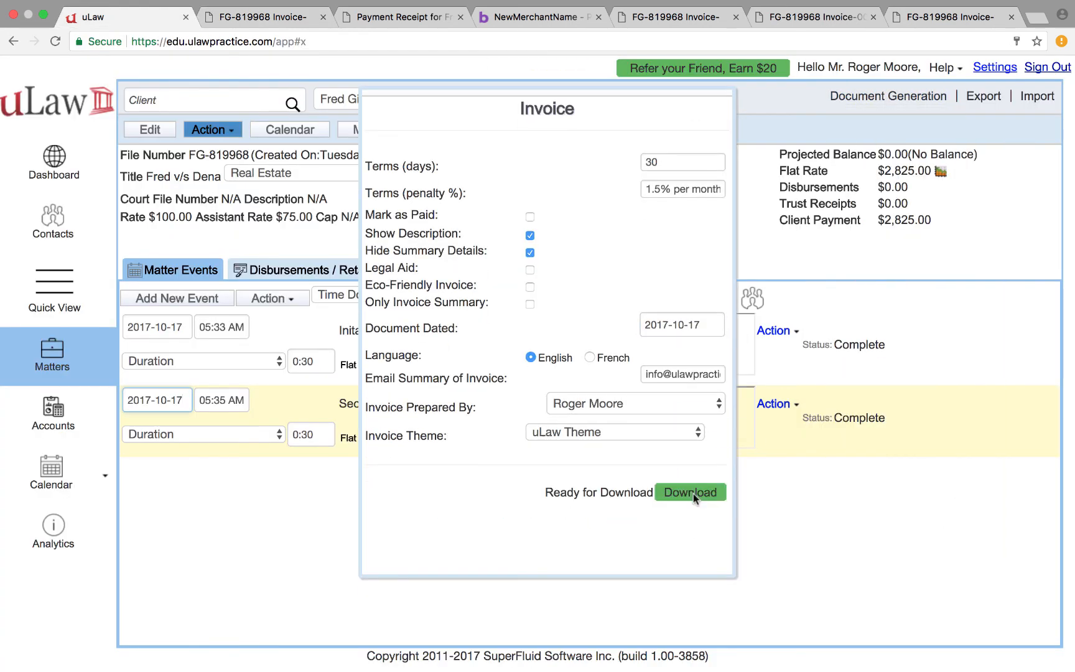
pyautogui.click(690, 492)
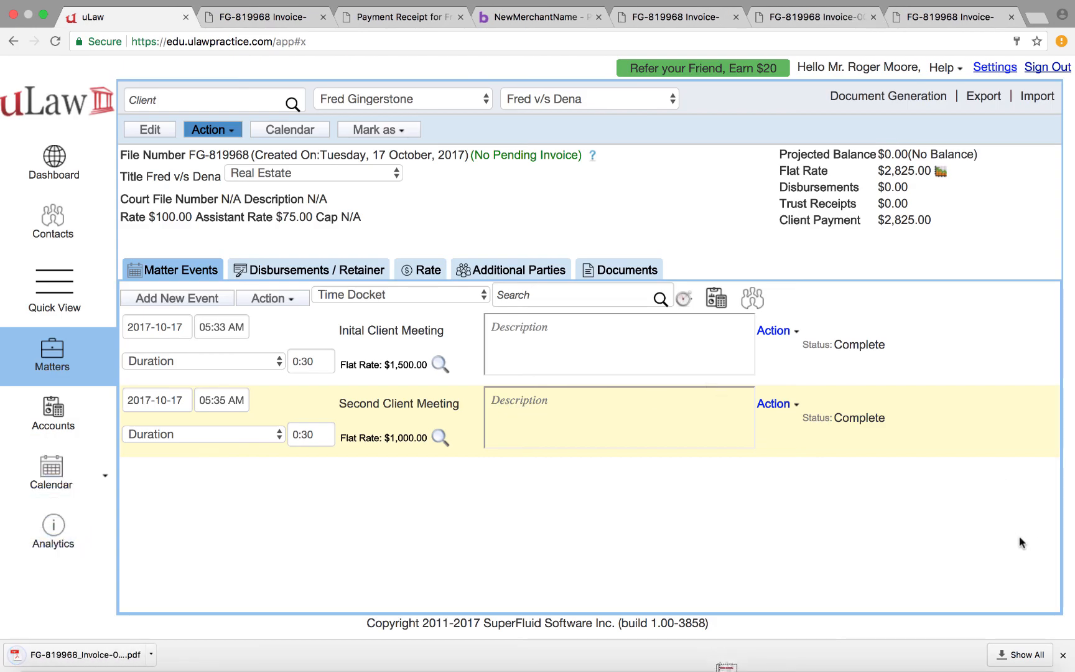
# - Review the downloaded invoice PDF listing $2,825.00 paid and $0.00 due
pyautogui.click(240, 16)
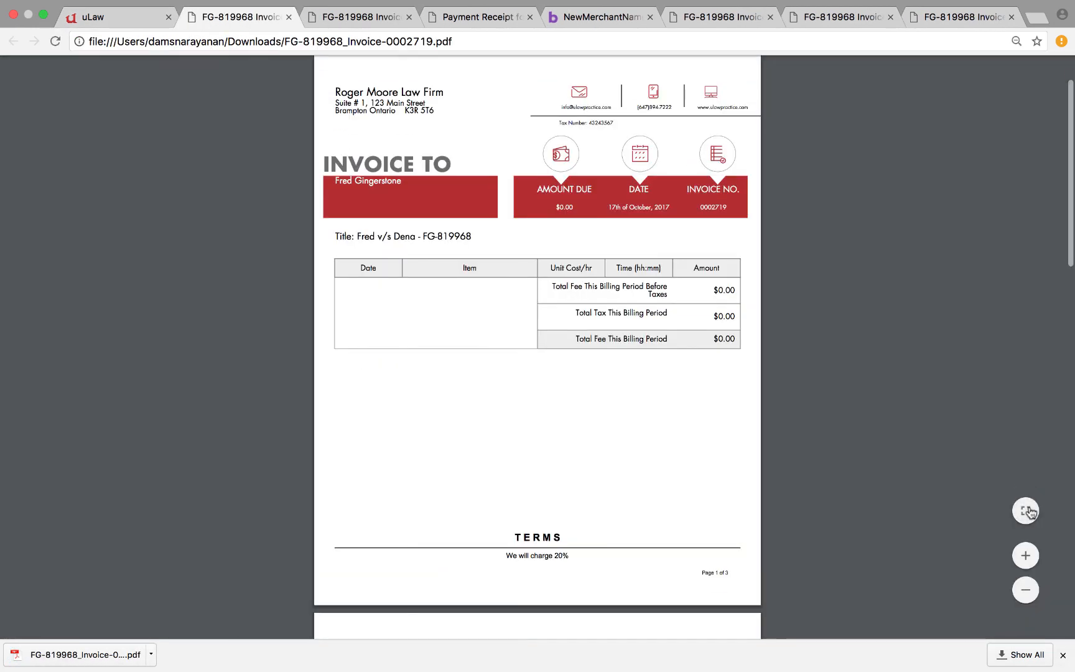
pyautogui.scroll(-3)
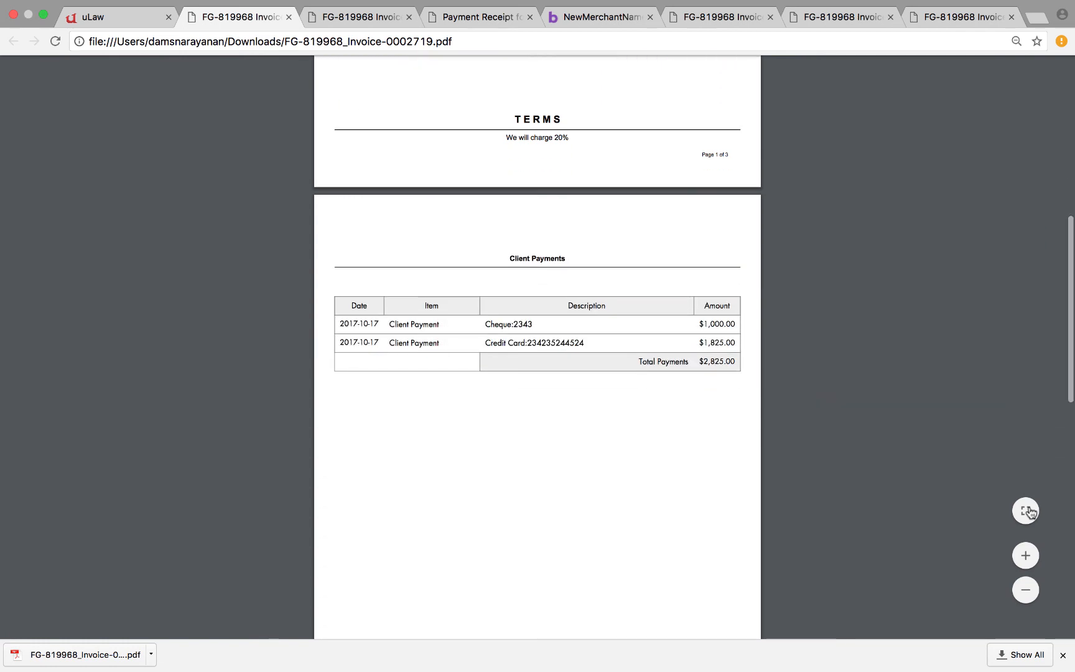
pyautogui.scroll(-3)
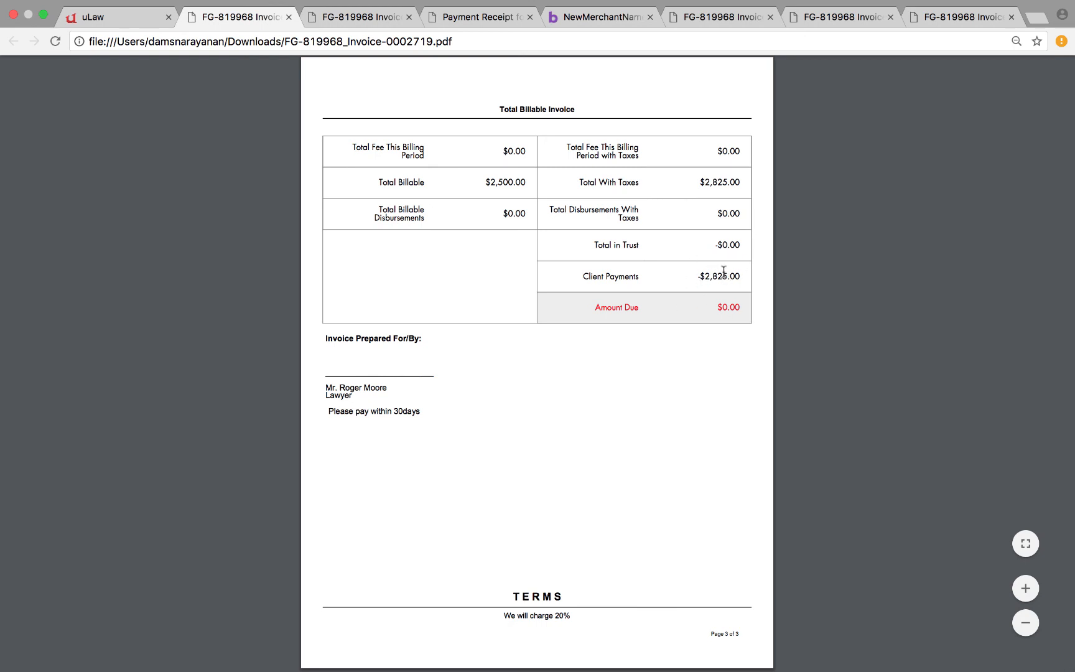
pyautogui.moveTo(782, 331)
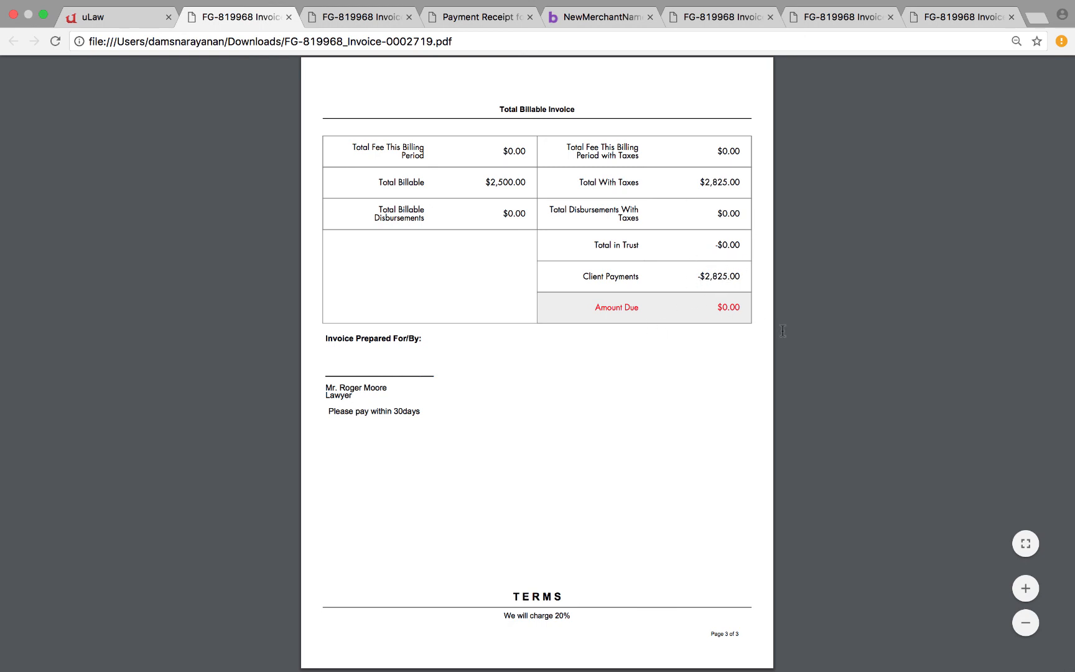
pyautogui.moveTo(376, 456)
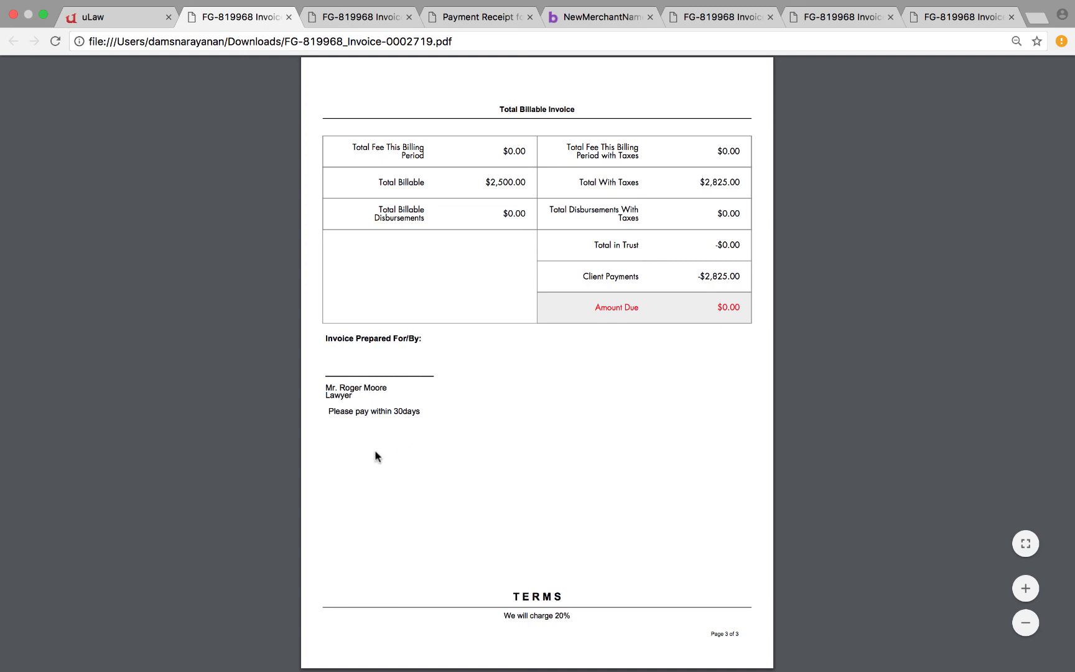
pyautogui.moveTo(363, 435)
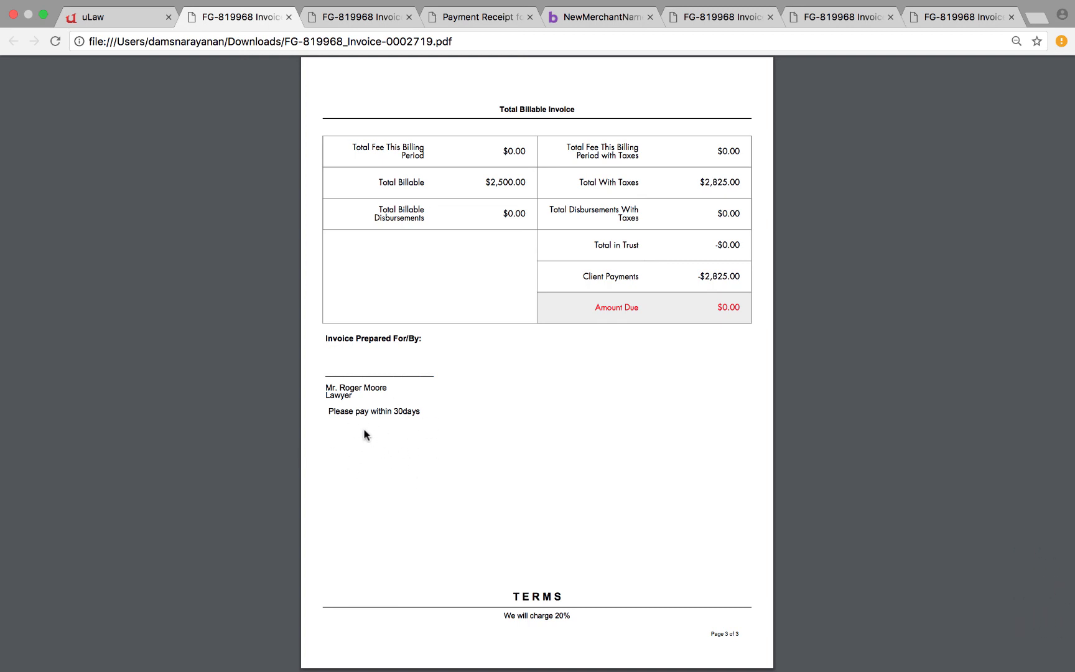
pyautogui.moveTo(725, 161)
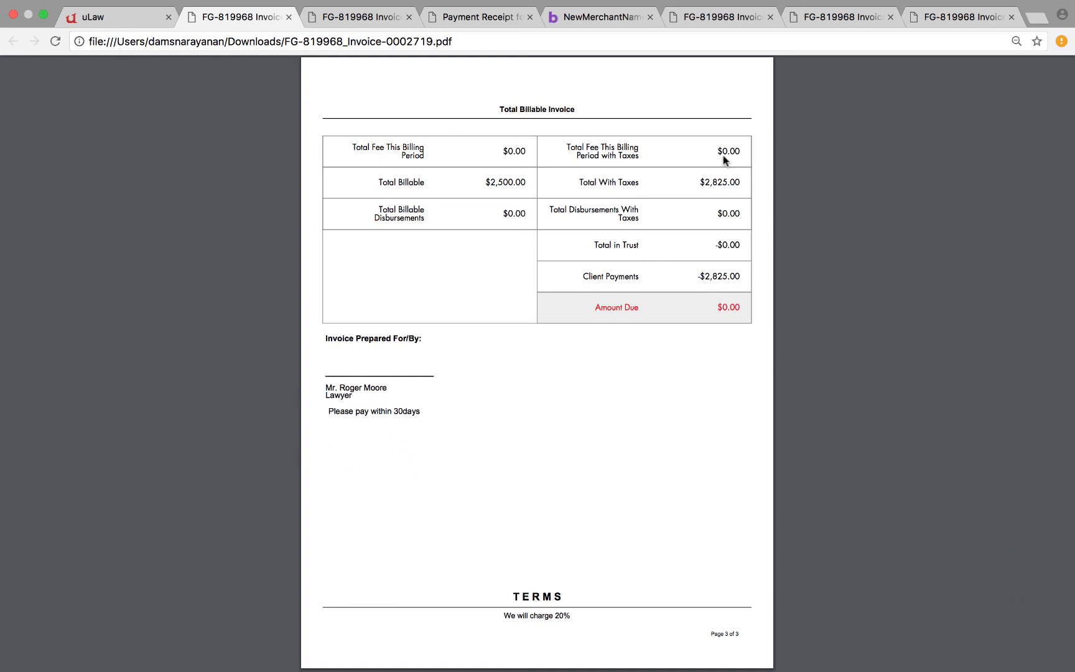